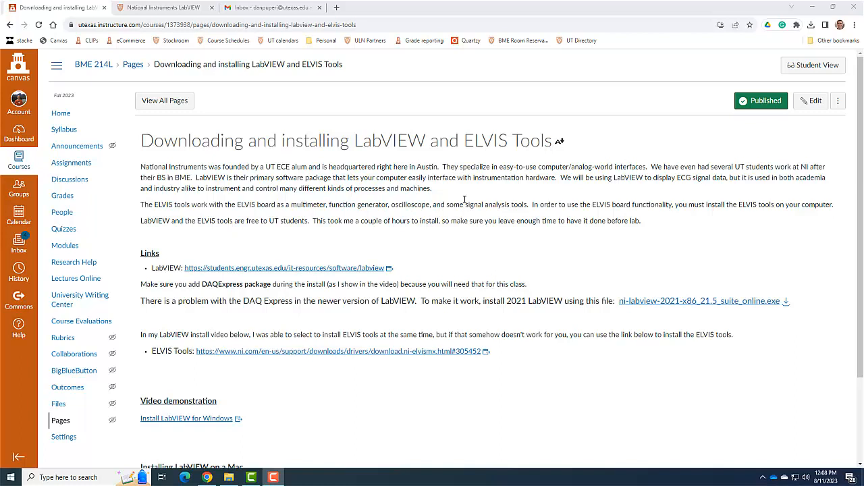
{"action": "mouse_move", "coordinate": [449, 252]}
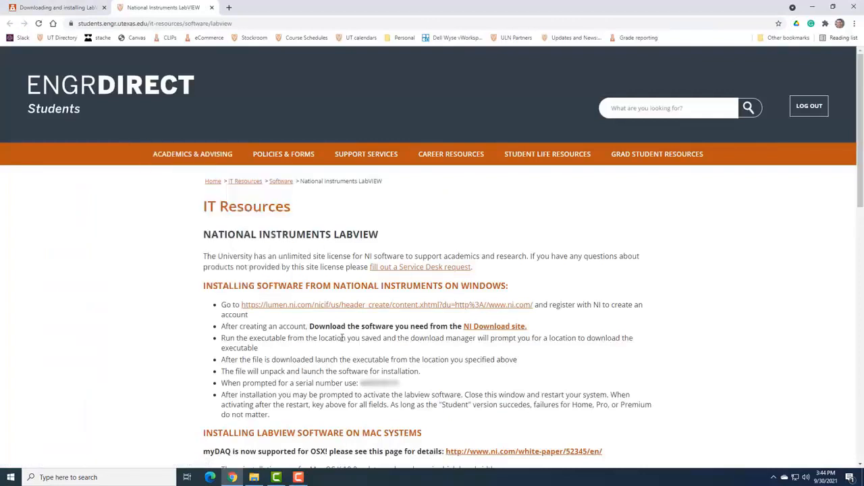
{"action": "mouse_move", "coordinate": [521, 384]}
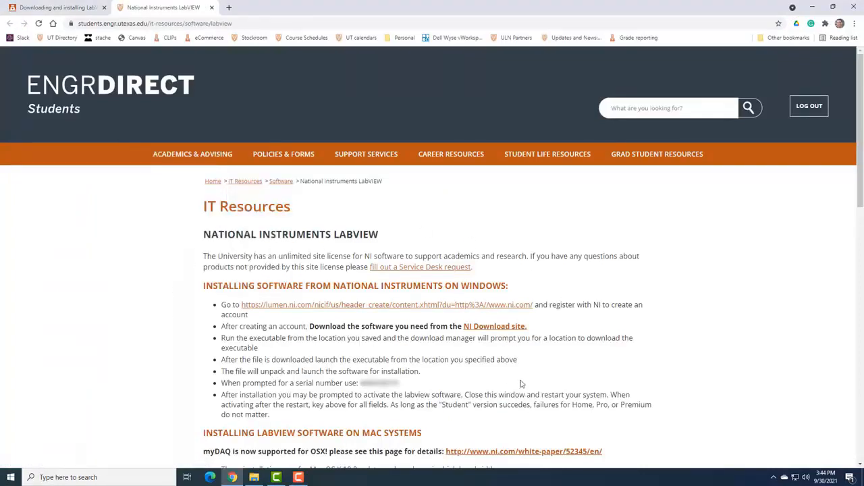
{"action": "mouse_move", "coordinate": [340, 297]}
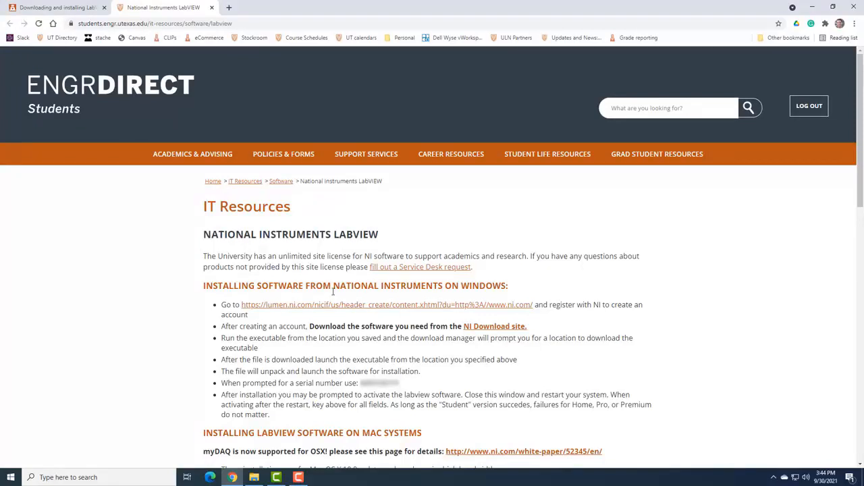
- Locate the LabVIEW serial number on the ENGRDIRECT page and follow the NI Download site link
{"action": "scroll", "scroll_direction": "down", "scroll_amount": 3}
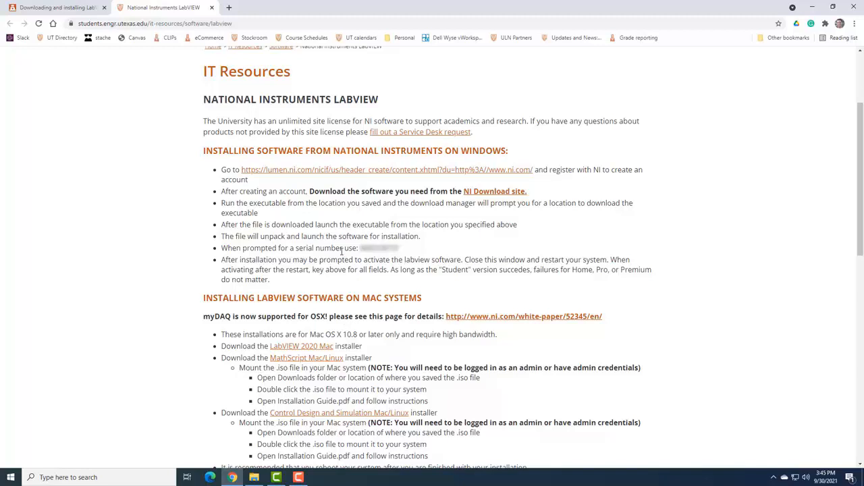
{"action": "mouse_move", "coordinate": [402, 168]}
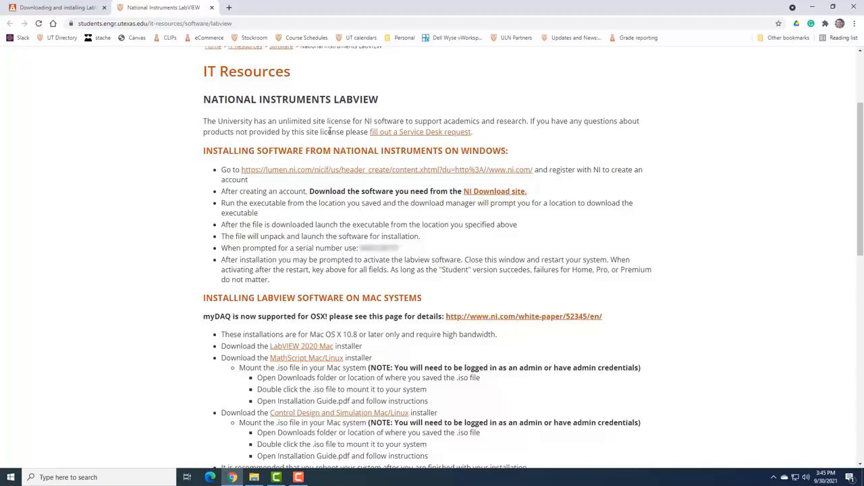
{"action": "mouse_move", "coordinate": [324, 153]}
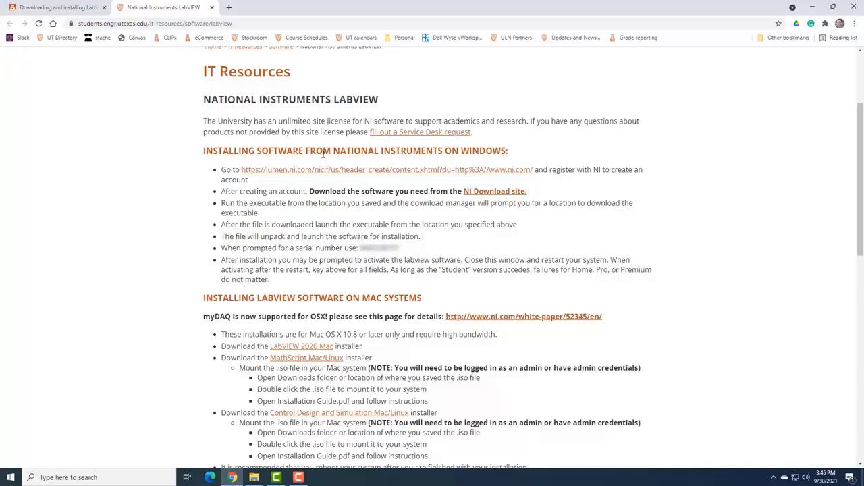
{"action": "mouse_move", "coordinate": [361, 234]}
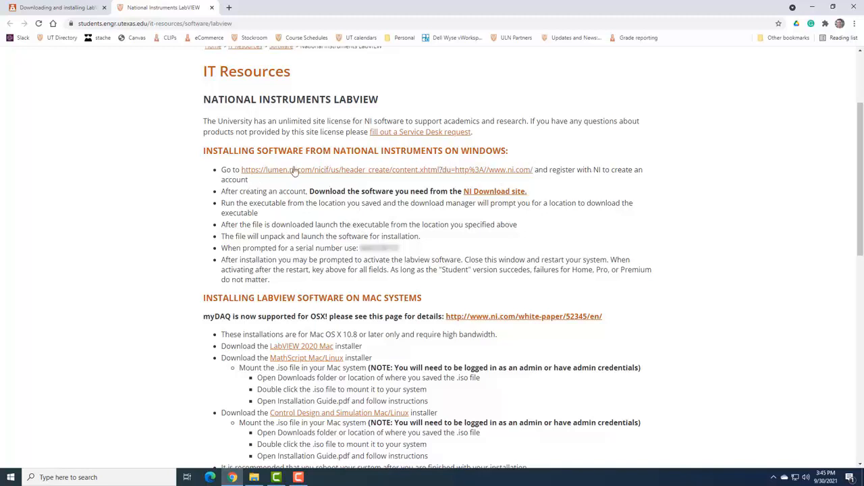
{"action": "mouse_move", "coordinate": [336, 174]}
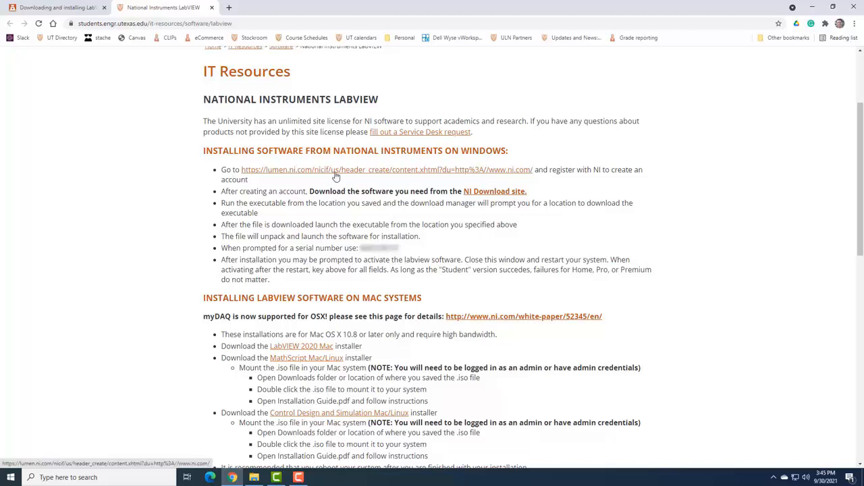
{"action": "mouse_move", "coordinate": [451, 179]}
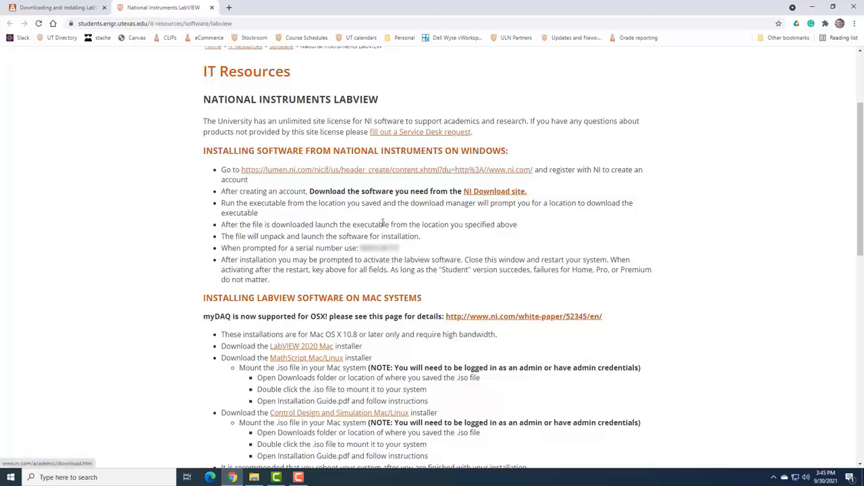
{"action": "double_click", "coordinate": [380, 248]}
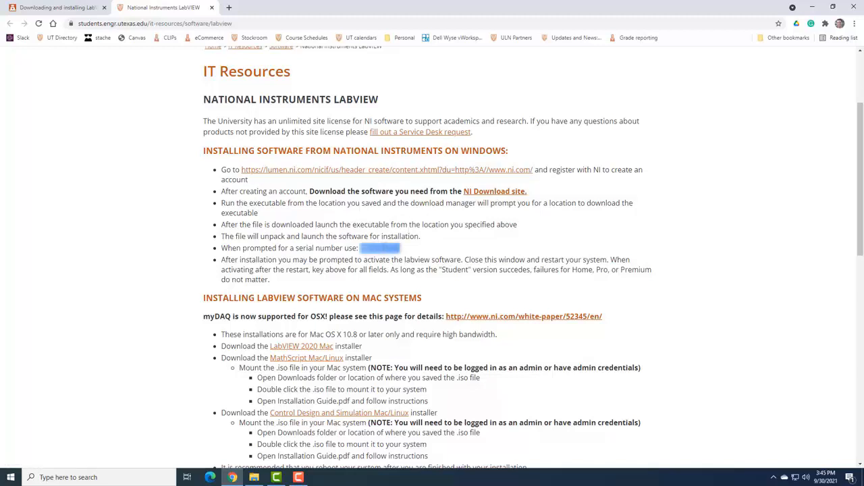
{"action": "mouse_move", "coordinate": [457, 251]}
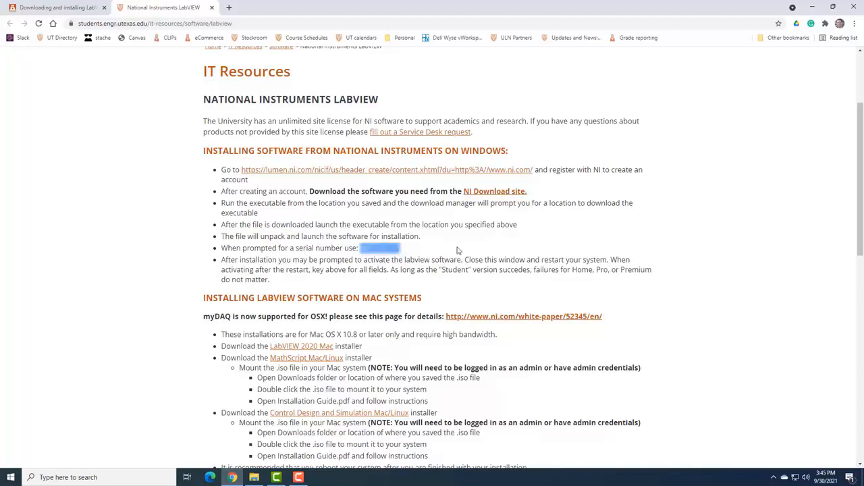
{"action": "mouse_move", "coordinate": [498, 195]}
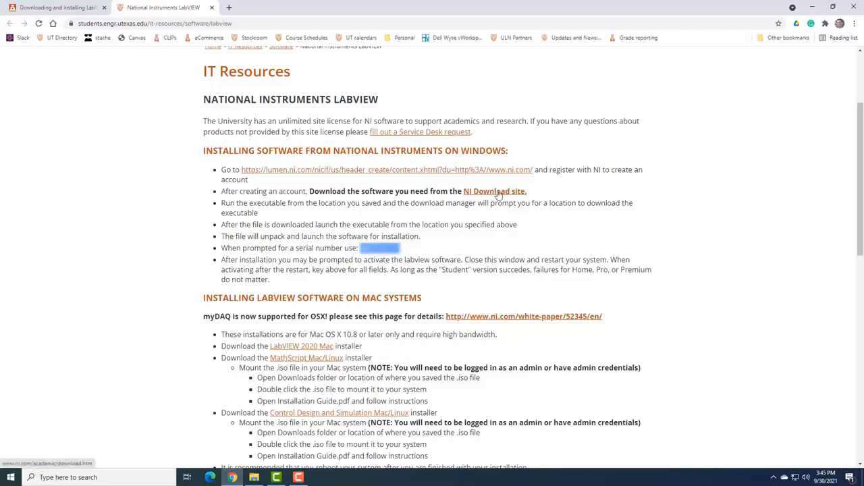
{"action": "left_click", "coordinate": [495, 191]}
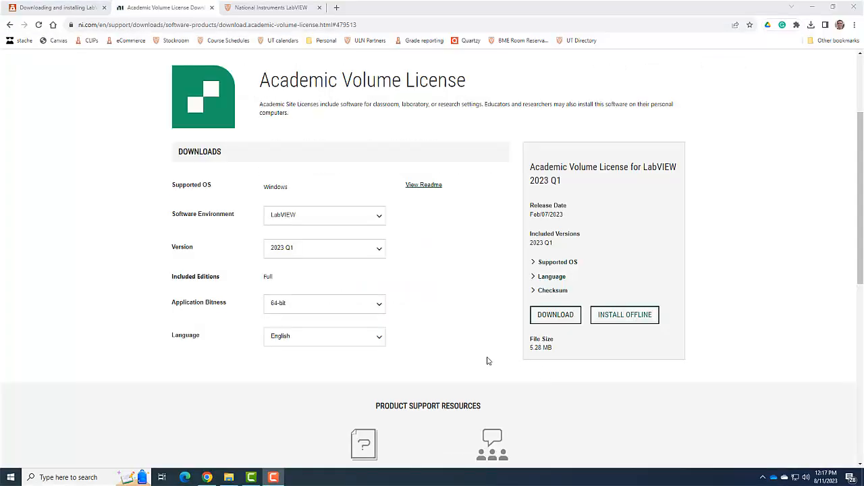
{"action": "mouse_move", "coordinate": [435, 294]}
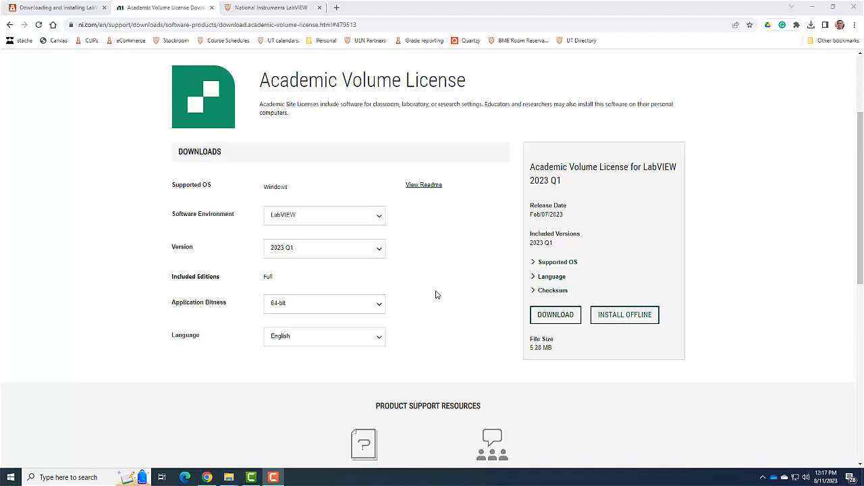
{"action": "mouse_move", "coordinate": [351, 151]}
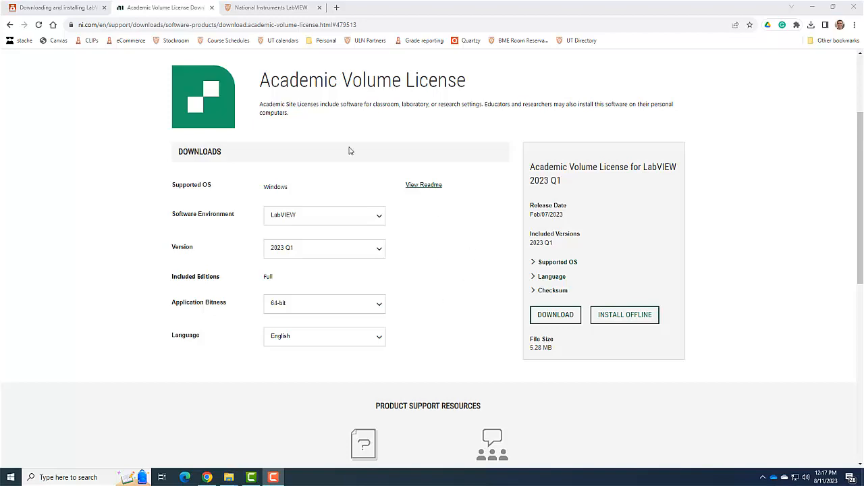
- Return to the Canvas 'Downloading and installing LabVIEW' course page
{"action": "left_click", "coordinate": [54, 7]}
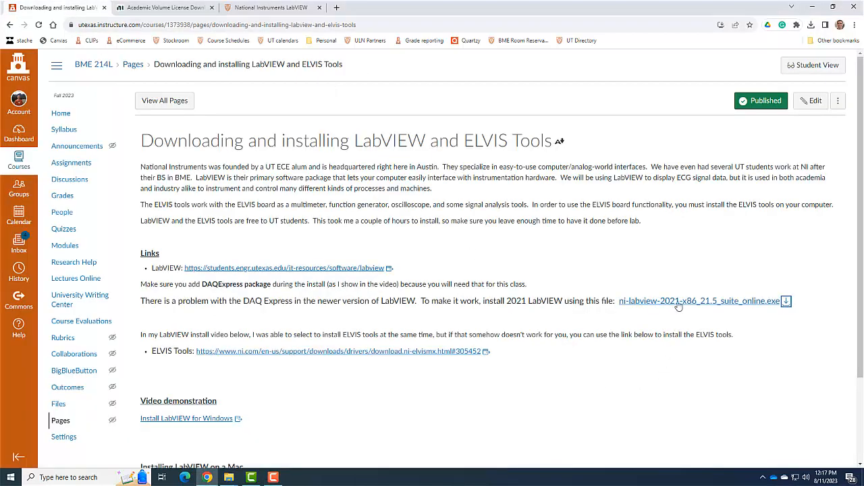
{"action": "mouse_move", "coordinate": [701, 315]}
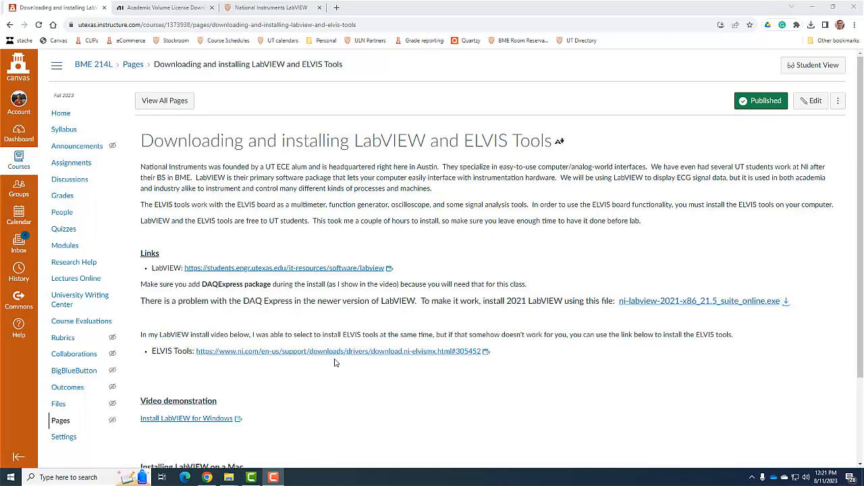
{"action": "mouse_move", "coordinate": [700, 319]}
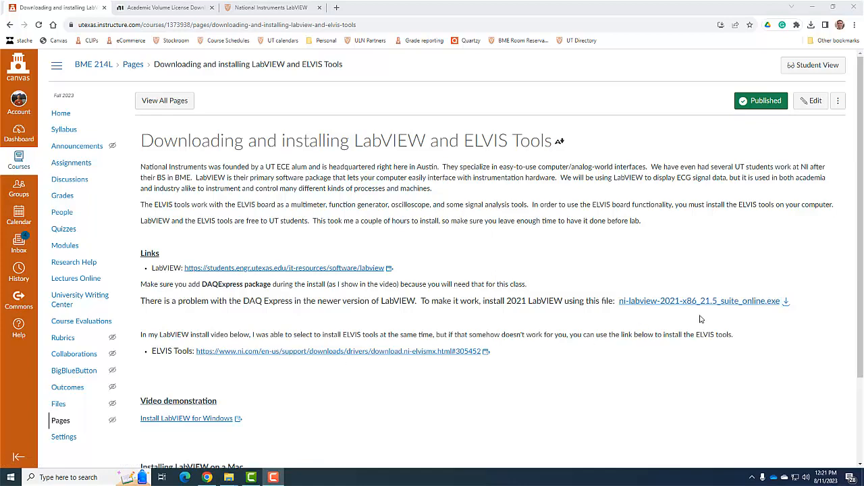
{"action": "mouse_move", "coordinate": [228, 478]}
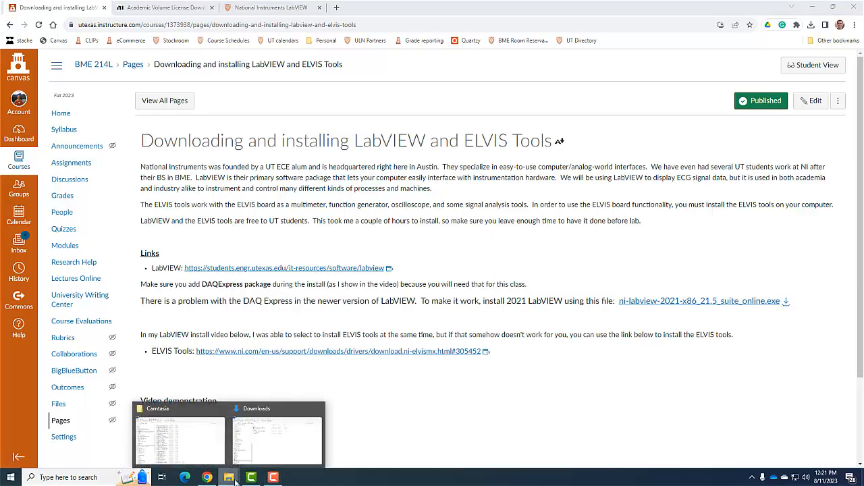
- Launch the downloaded ni-labview-2021 installer from Downloads and accept both license agreements
{"action": "left_click", "coordinate": [276, 439]}
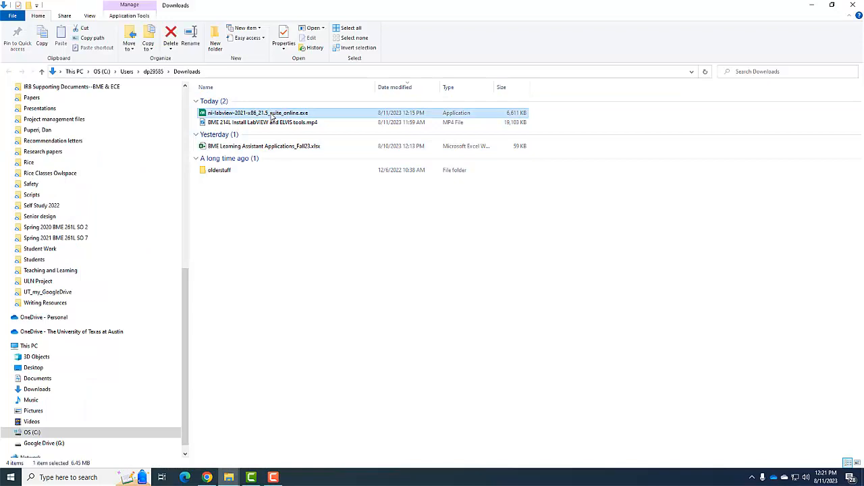
{"action": "double_click", "coordinate": [258, 112]}
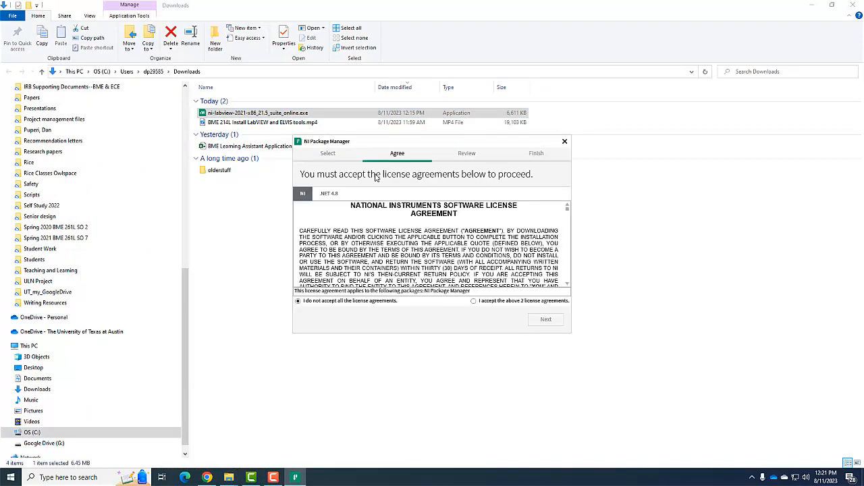
{"action": "left_click", "coordinate": [473, 301]}
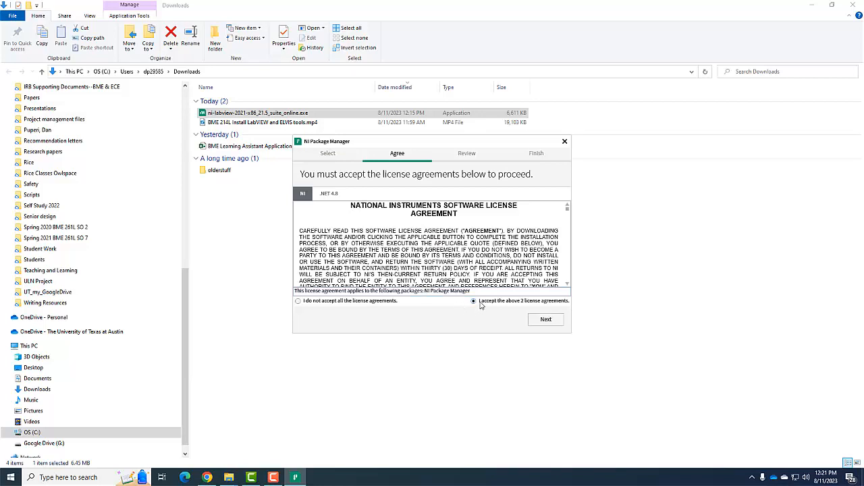
{"action": "left_click", "coordinate": [546, 318]}
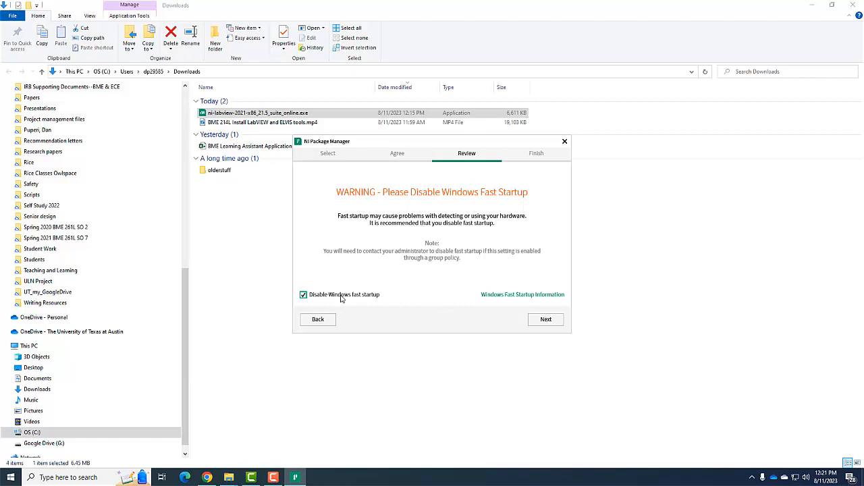
- Leave Windows fast startup enabled and start the NI Package Manager installation from the summary
{"action": "left_click", "coordinate": [303, 295]}
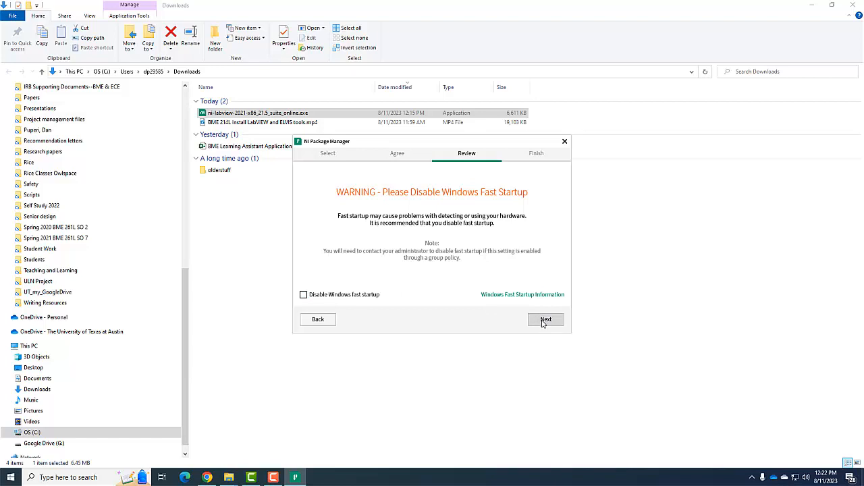
{"action": "left_click", "coordinate": [546, 318]}
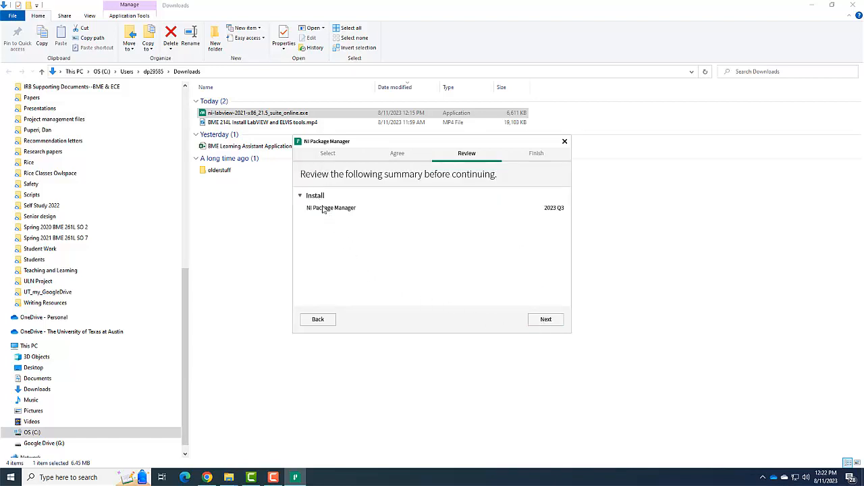
{"action": "left_click", "coordinate": [545, 318]}
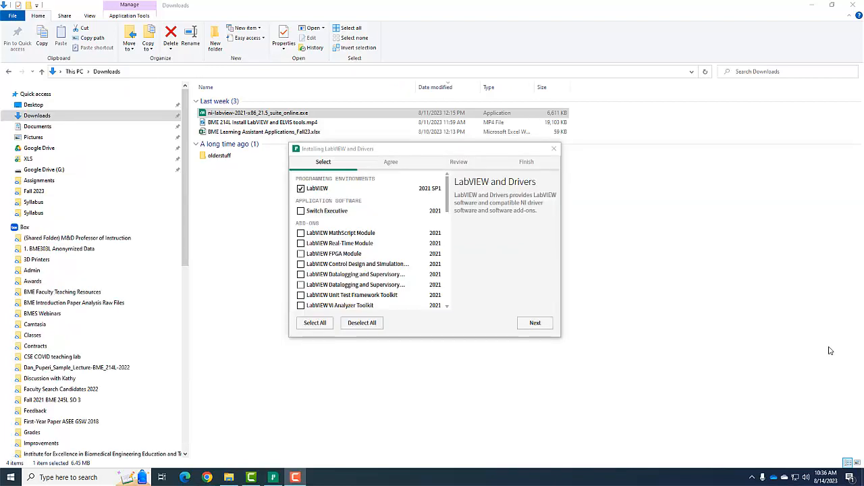
{"action": "mouse_move", "coordinate": [618, 261]}
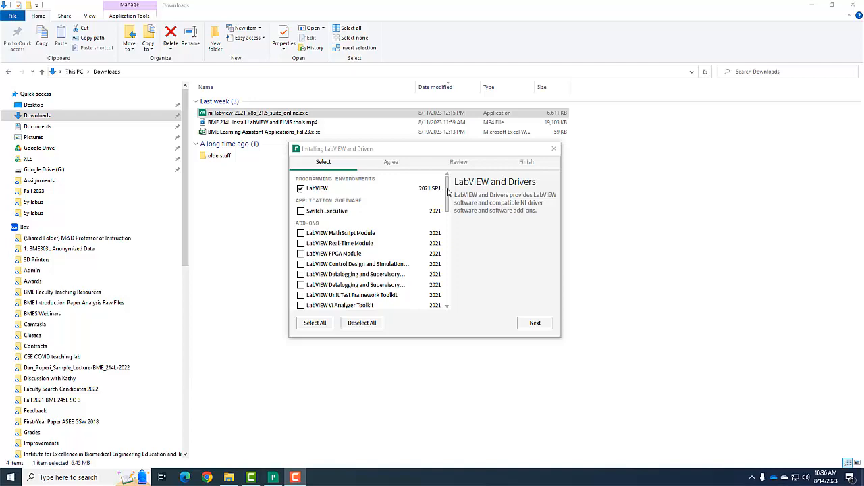
- Review the product list with LabVIEW 2021 SP1 checked and continue to additional items
{"action": "scroll", "scroll_direction": "down", "scroll_amount": 3}
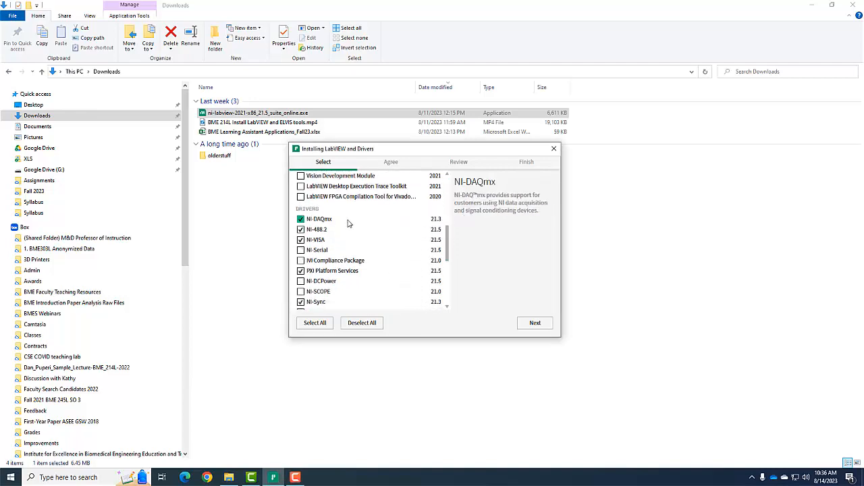
{"action": "mouse_move", "coordinate": [331, 225]}
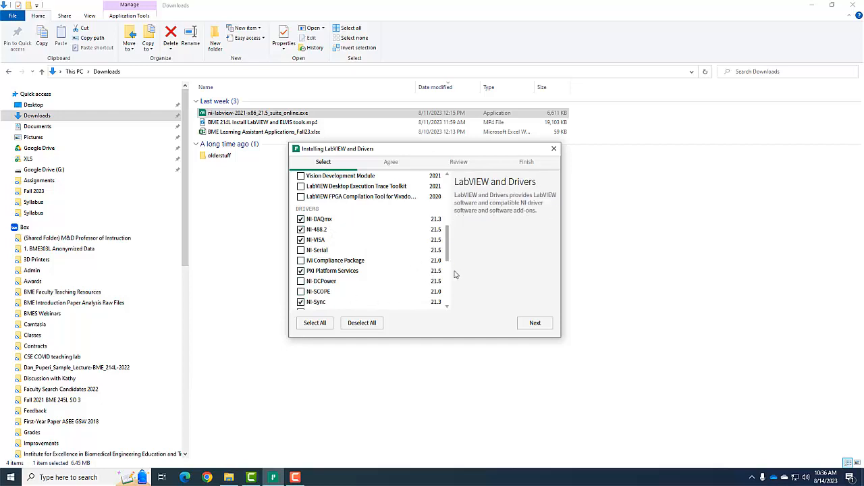
{"action": "scroll", "scroll_direction": "down", "scroll_amount": 3}
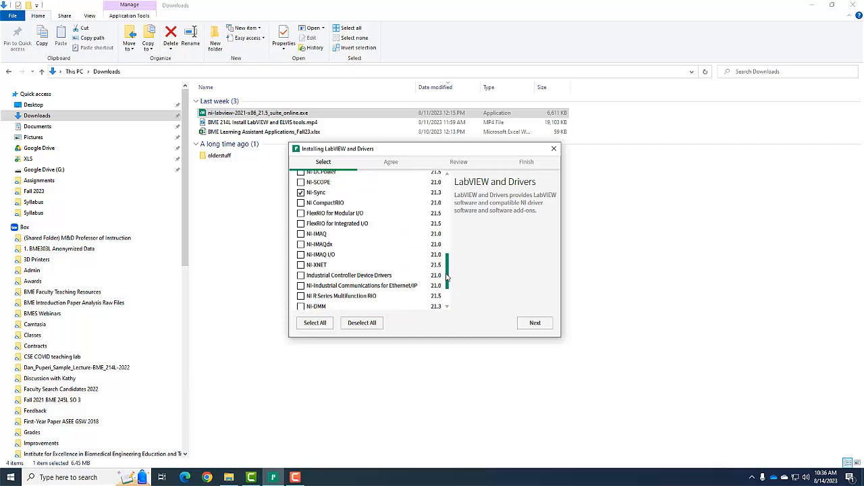
{"action": "scroll", "scroll_direction": "up", "scroll_amount": 3}
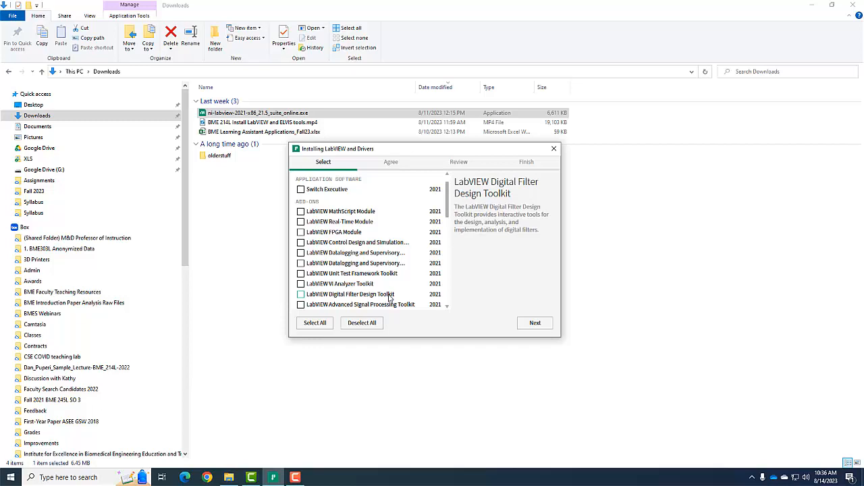
{"action": "scroll", "scroll_direction": "up", "scroll_amount": 3}
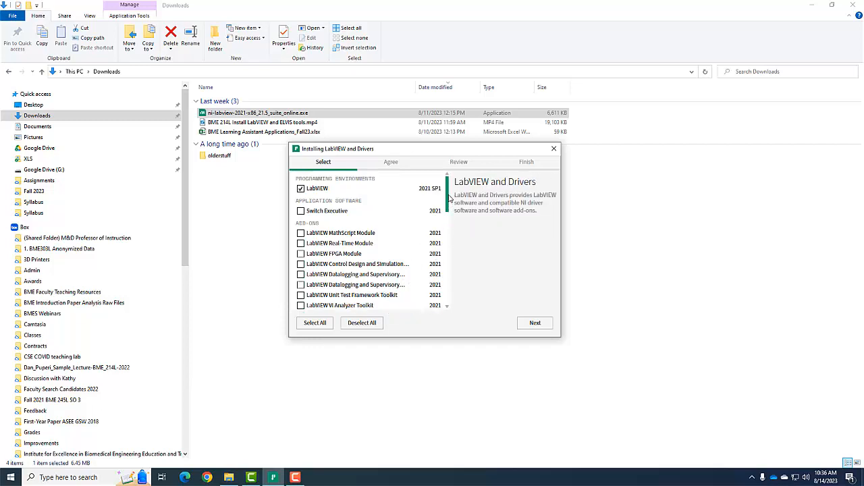
{"action": "mouse_move", "coordinate": [485, 319]}
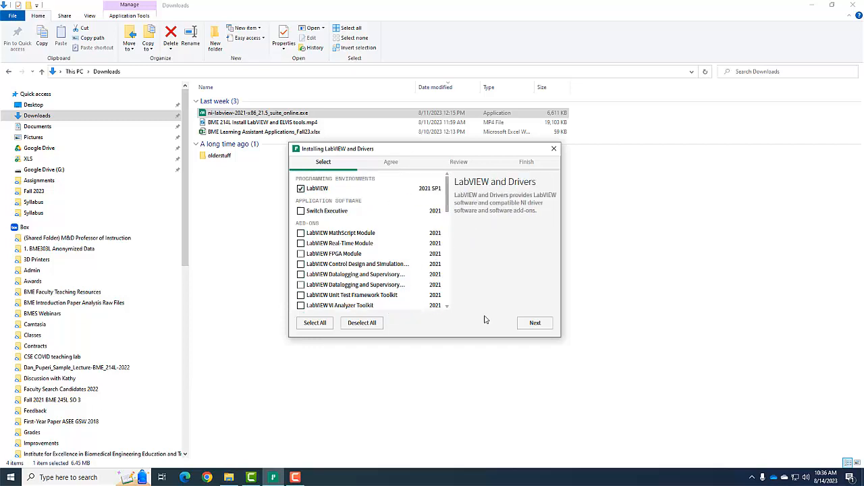
{"action": "left_click", "coordinate": [535, 322]}
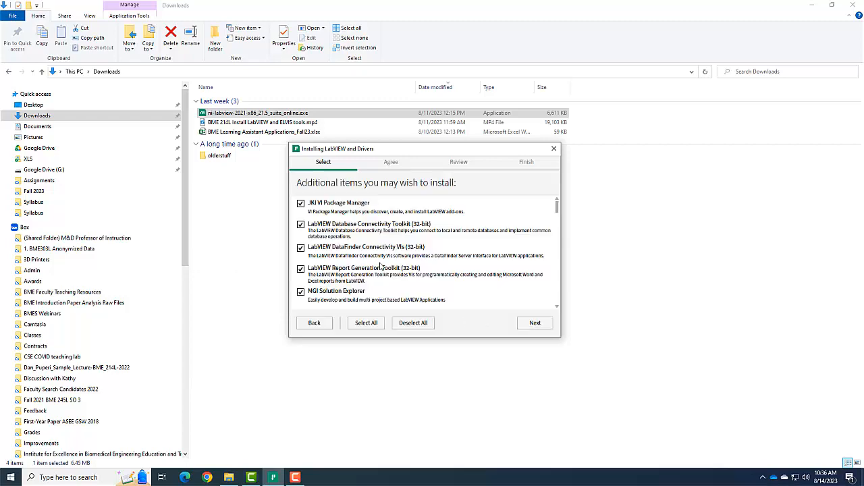
{"action": "mouse_move", "coordinate": [373, 195]}
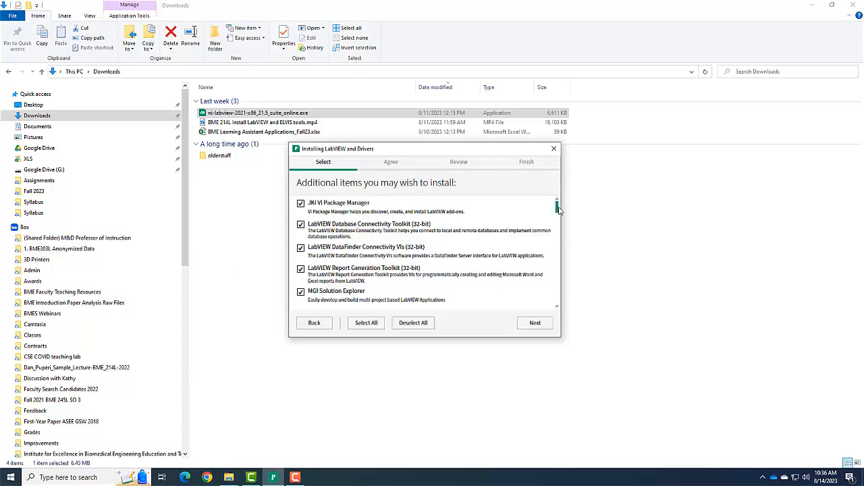
- Keep all suggested additional items checked and continue to the license agreements
{"action": "scroll", "scroll_direction": "down", "scroll_amount": 3}
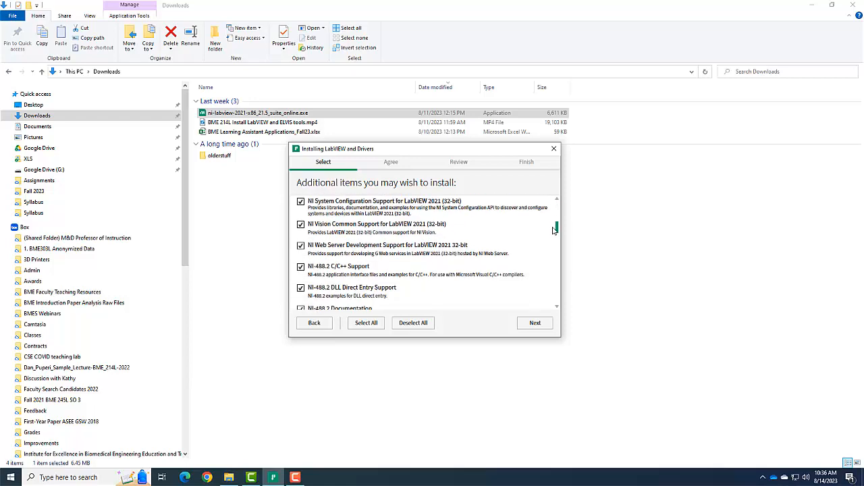
{"action": "scroll", "scroll_direction": "down", "scroll_amount": 3}
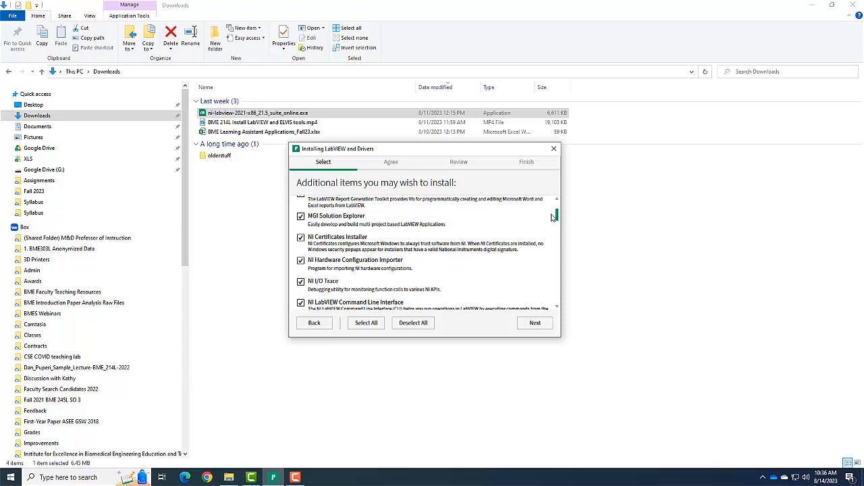
{"action": "scroll", "scroll_direction": "up", "scroll_amount": 3}
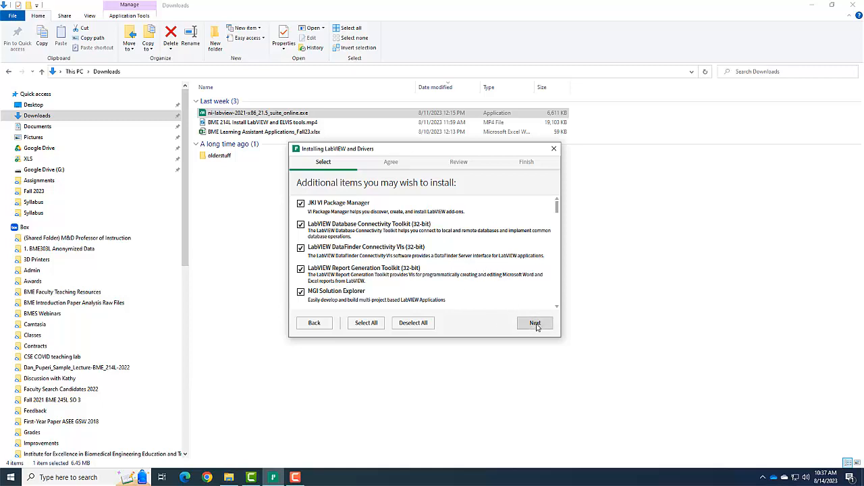
{"action": "left_click", "coordinate": [534, 322]}
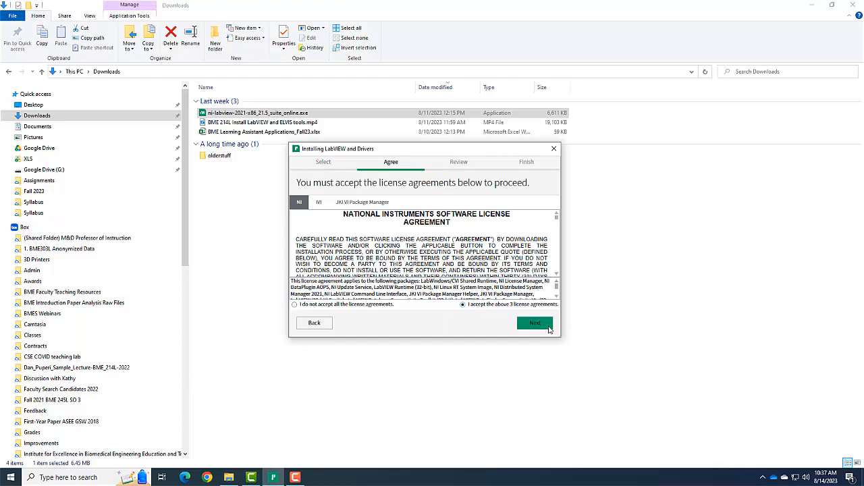
- Accept the agreements and NI-Sync notice, keep Windows fast startup enabled, and start installing the summarized packages
{"action": "left_click", "coordinate": [534, 323]}
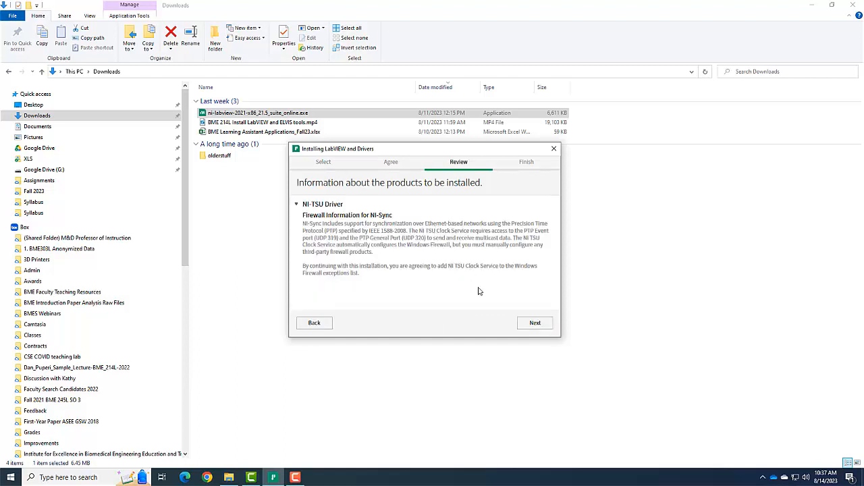
{"action": "left_click", "coordinate": [534, 322]}
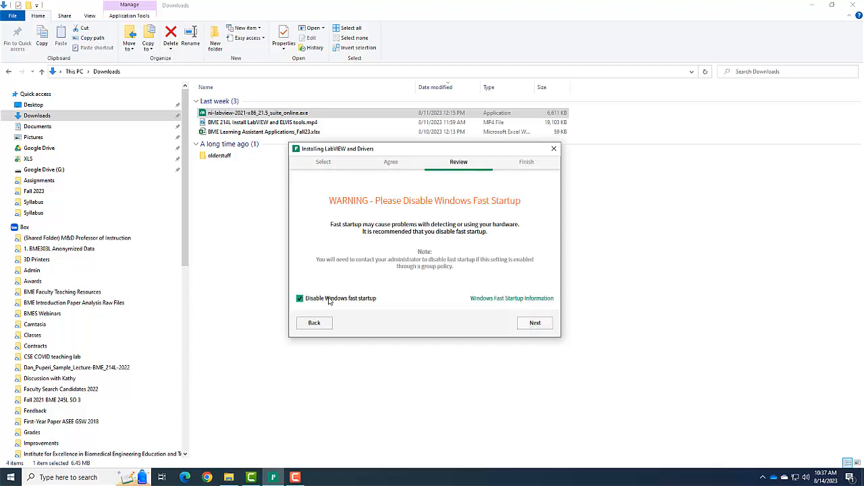
{"action": "left_click", "coordinate": [300, 298]}
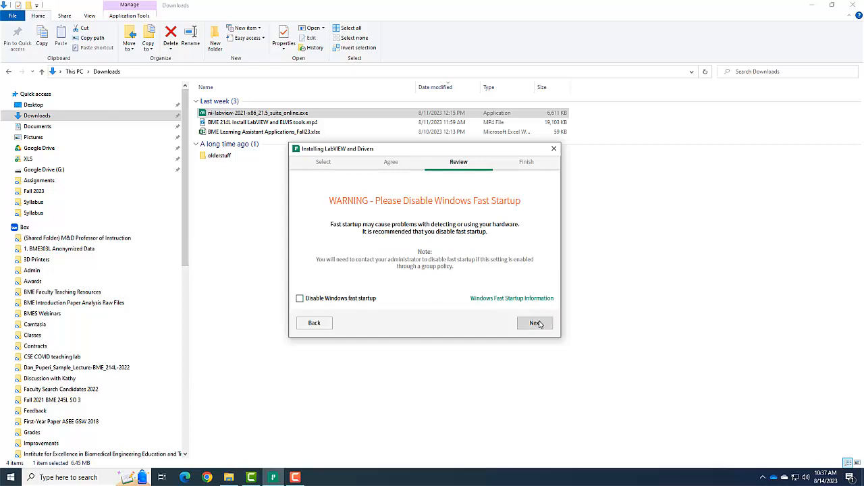
{"action": "left_click", "coordinate": [534, 323]}
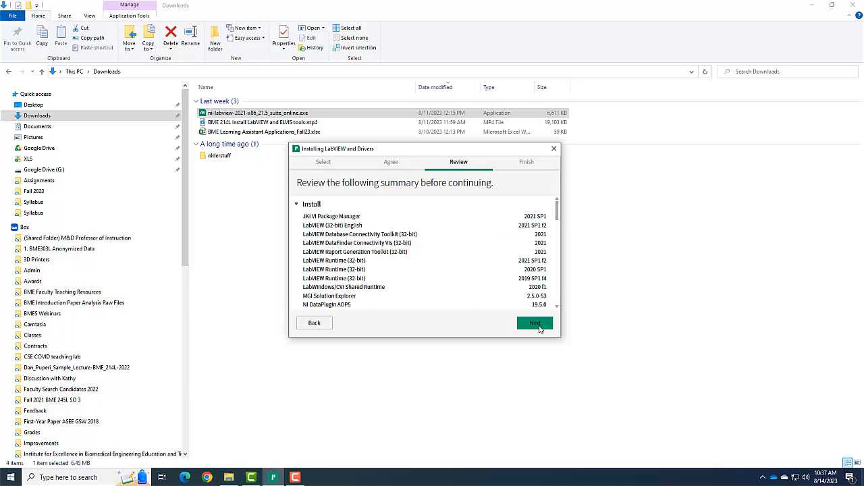
{"action": "left_click", "coordinate": [534, 323]}
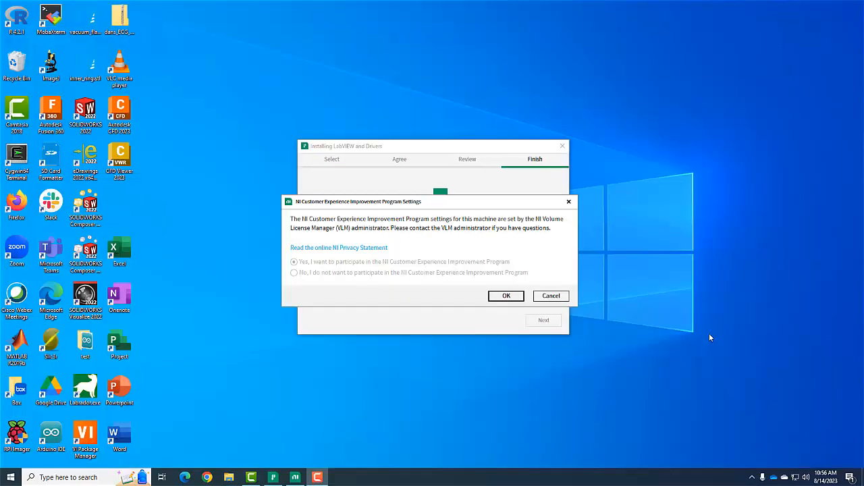
{"action": "mouse_move", "coordinate": [743, 306]}
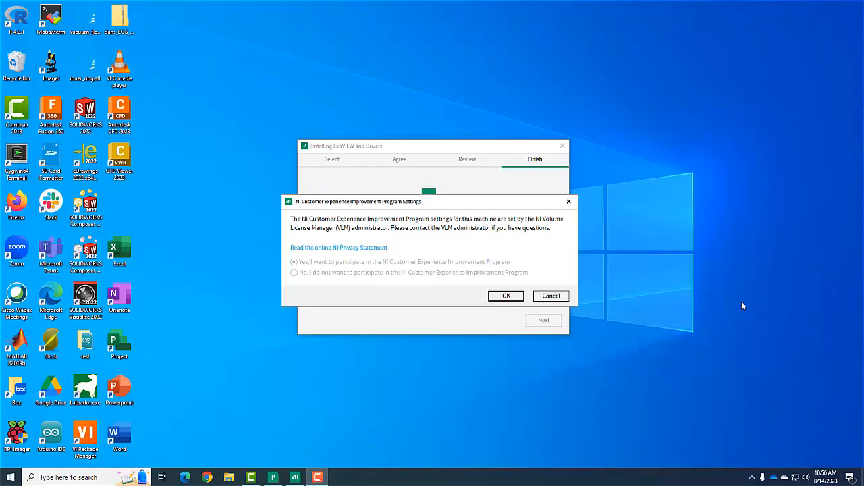
{"action": "mouse_move", "coordinate": [331, 244]}
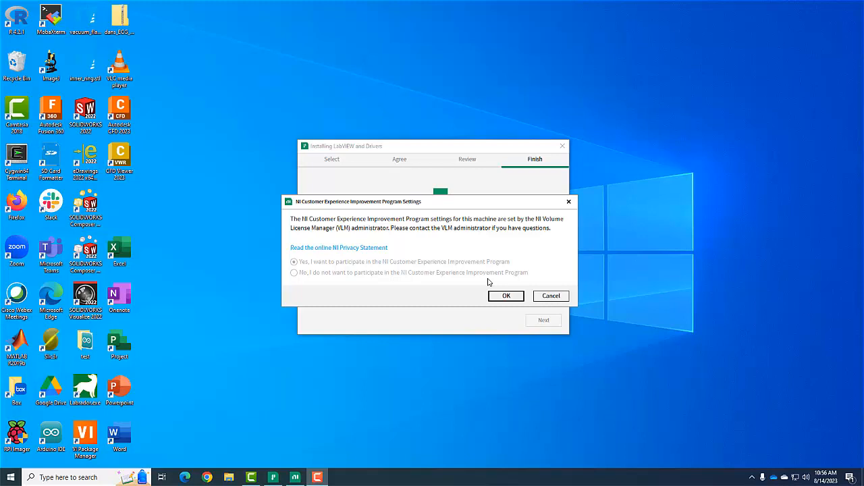
- Acknowledge the Customer Experience Improvement Program notice and decline NI Update Service periodic checks
{"action": "left_click", "coordinate": [506, 296]}
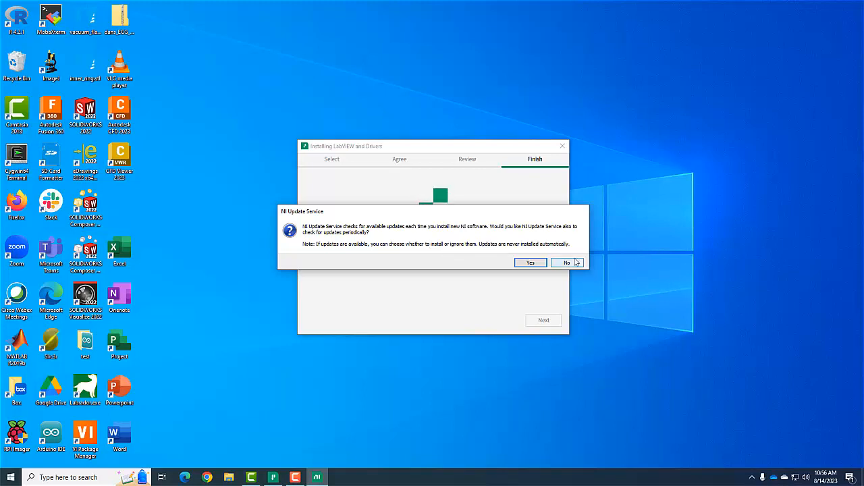
{"action": "left_click", "coordinate": [566, 263]}
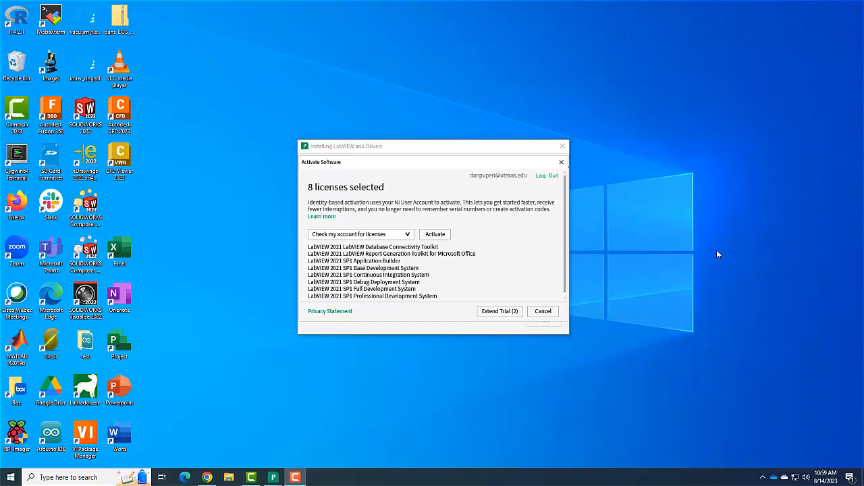
{"action": "mouse_move", "coordinate": [731, 160]}
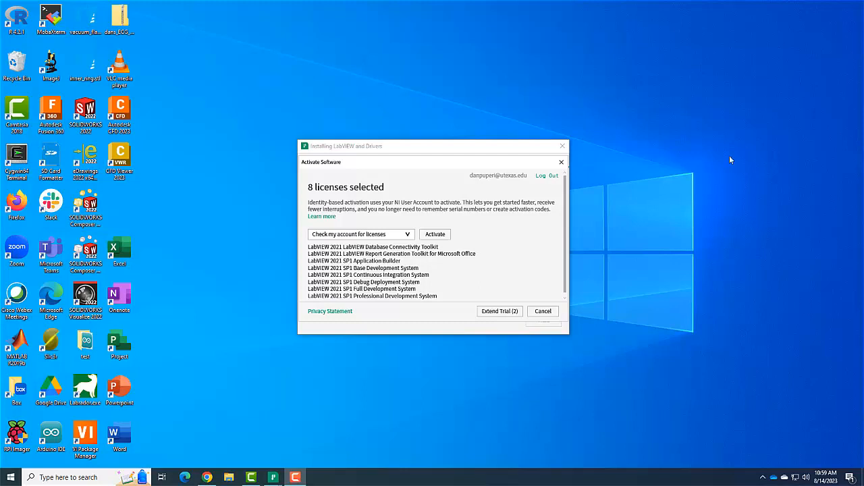
{"action": "mouse_move", "coordinate": [780, 153]}
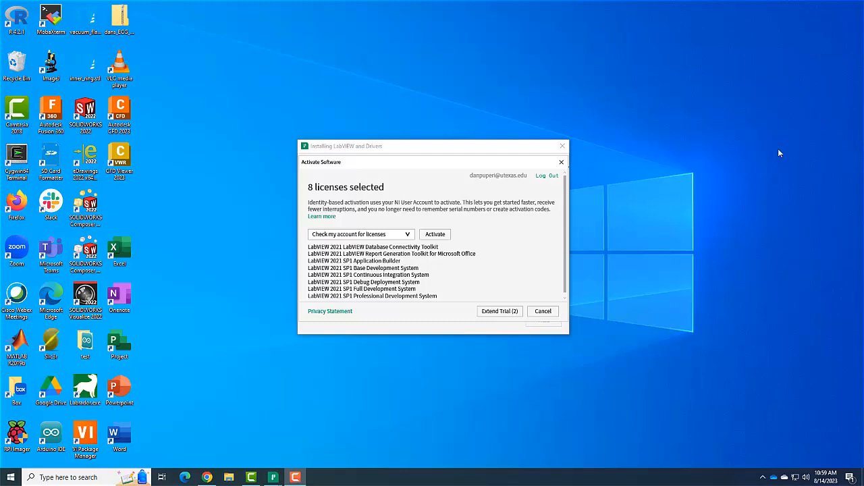
{"action": "mouse_move", "coordinate": [599, 186]}
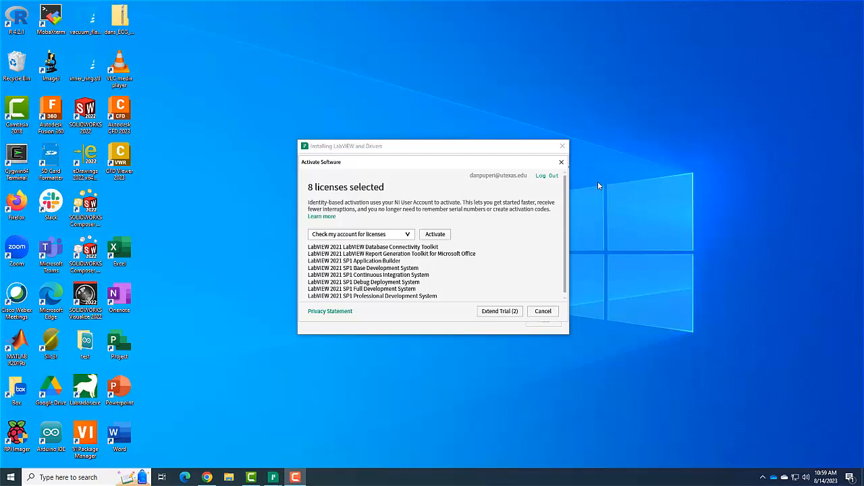
{"action": "mouse_move", "coordinate": [385, 205]}
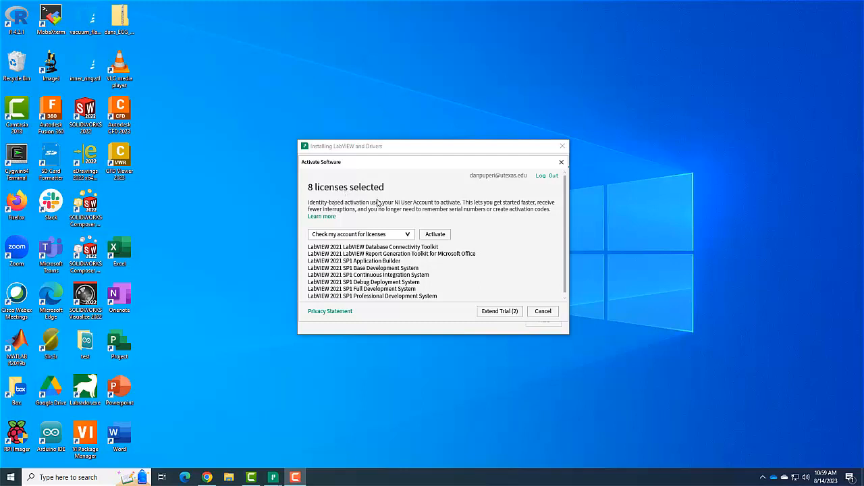
{"action": "mouse_move", "coordinate": [379, 228]}
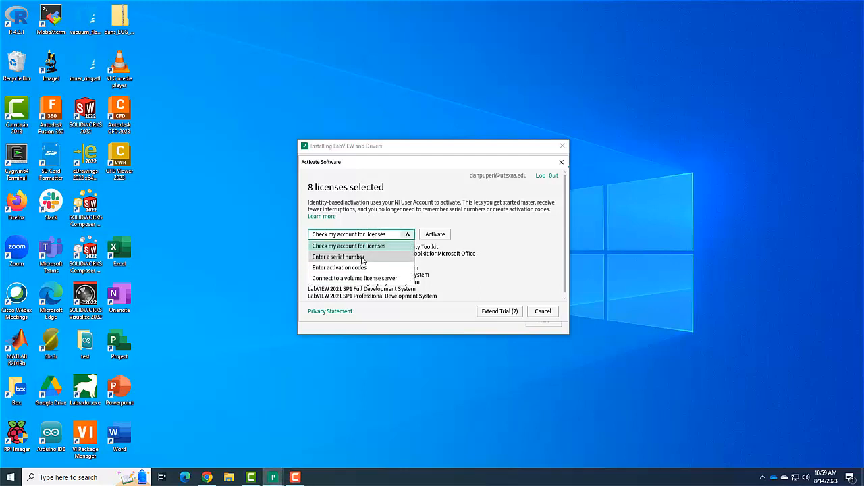
- Choose 'Enter a serial number' as the activation method and bring up the university instructions in Chrome
{"action": "left_click", "coordinate": [338, 256]}
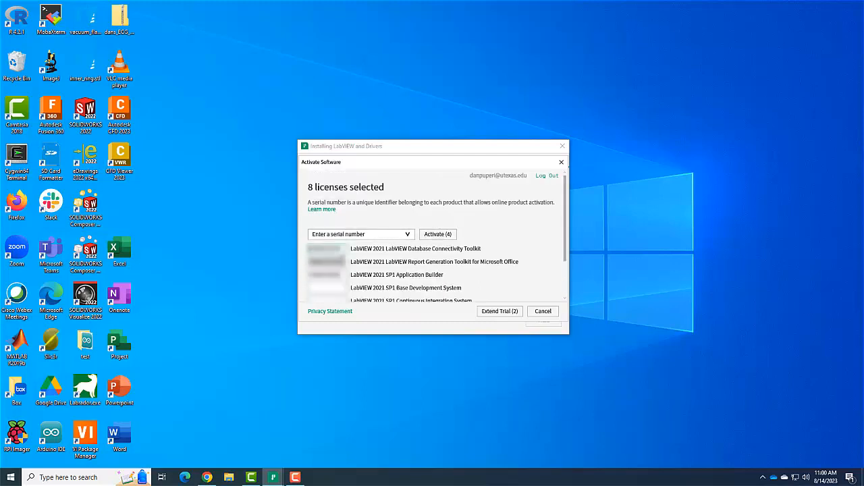
{"action": "left_click", "coordinate": [295, 478]}
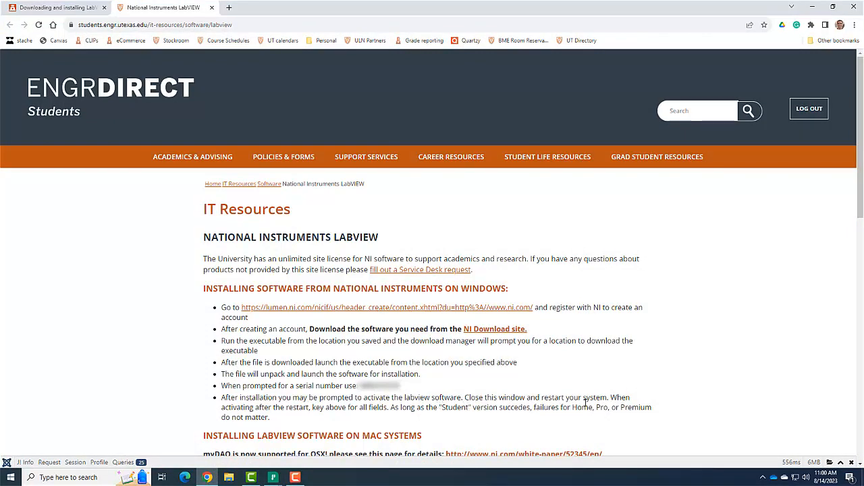
{"action": "mouse_move", "coordinate": [325, 411]}
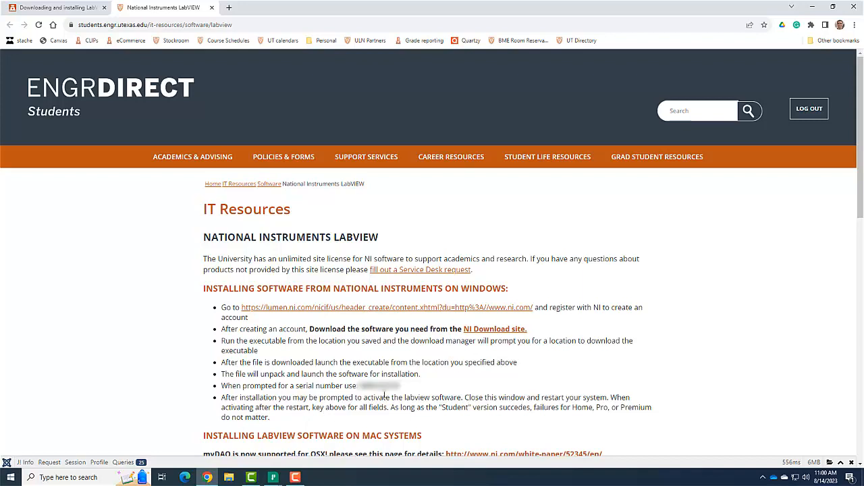
- Enter the ENGRDIRECT serial number, attempt Activate (8), and cancel after the invalid-serial error
{"action": "double_click", "coordinate": [378, 386]}
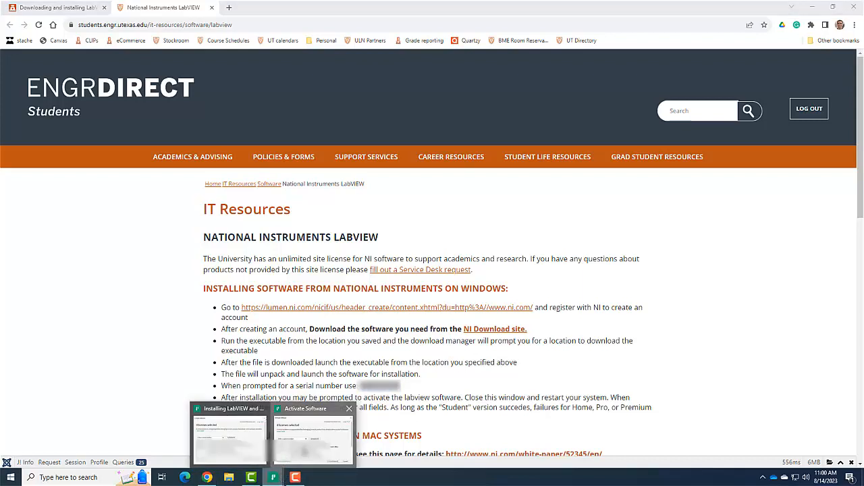
{"action": "left_click", "coordinate": [312, 435]}
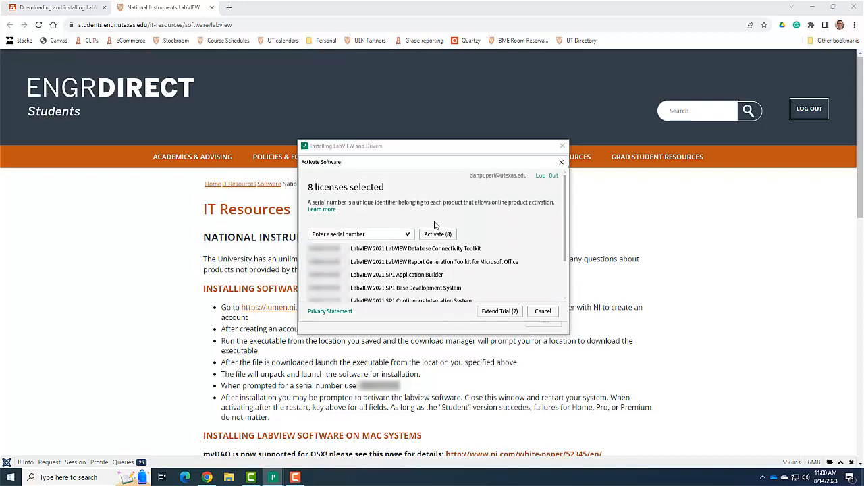
{"action": "left_click", "coordinate": [437, 234]}
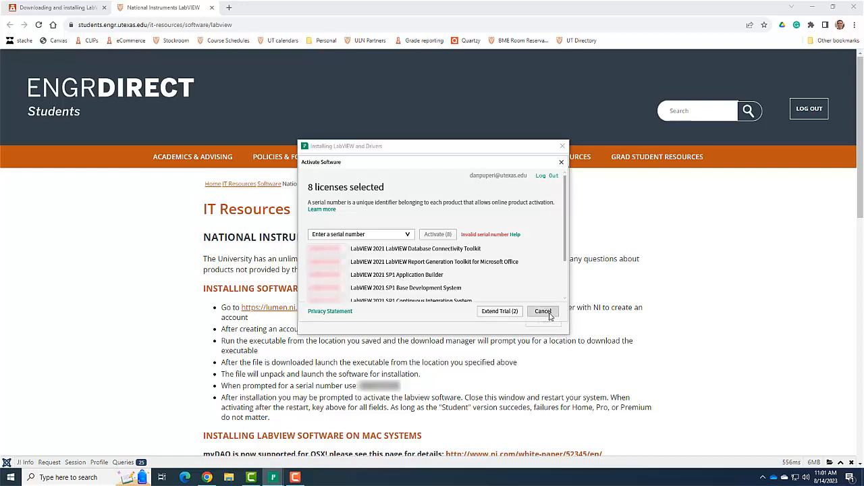
{"action": "left_click", "coordinate": [543, 311]}
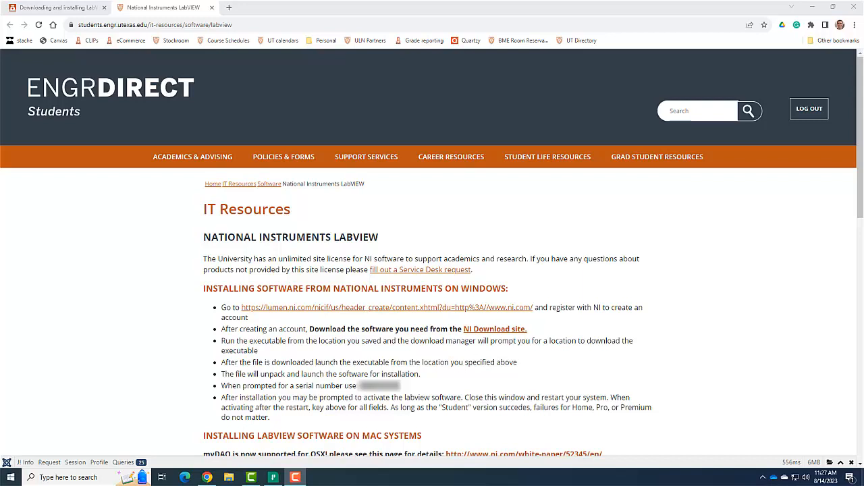
{"action": "mouse_move", "coordinate": [435, 410]}
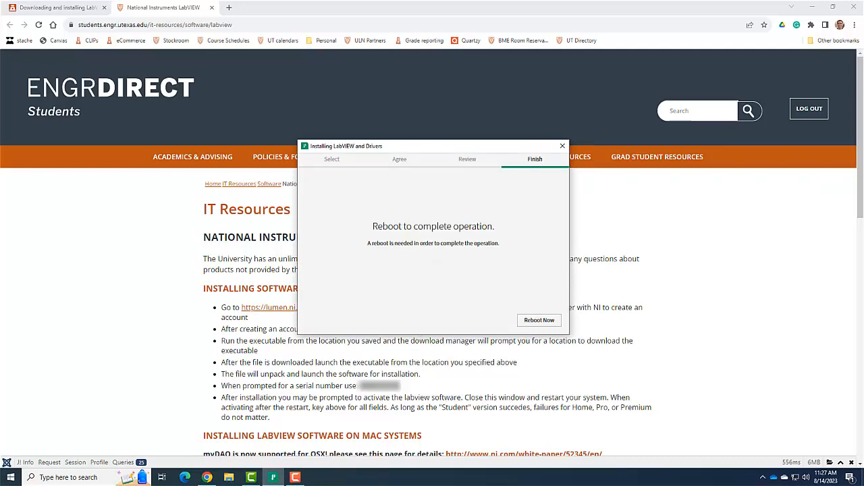
- Follow the Canvas ELVIS Tools link and start the NI-ELVISmx 19.0 download
{"action": "left_click", "coordinate": [54, 7]}
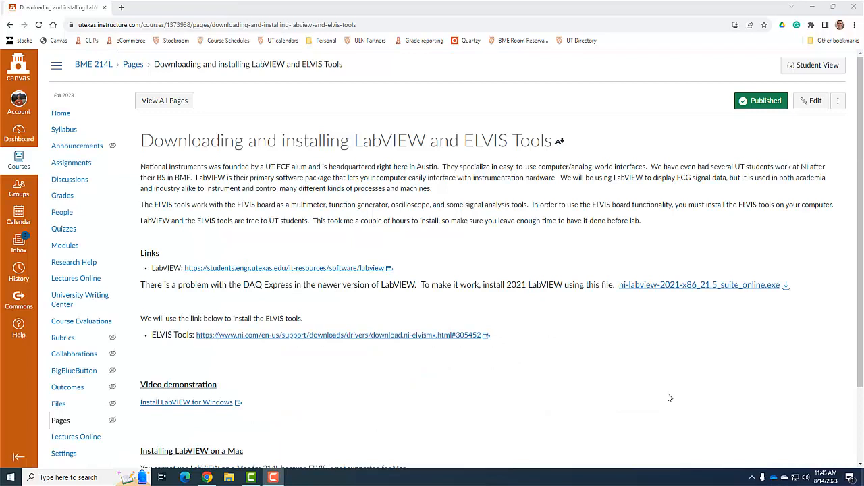
{"action": "mouse_move", "coordinate": [555, 370]}
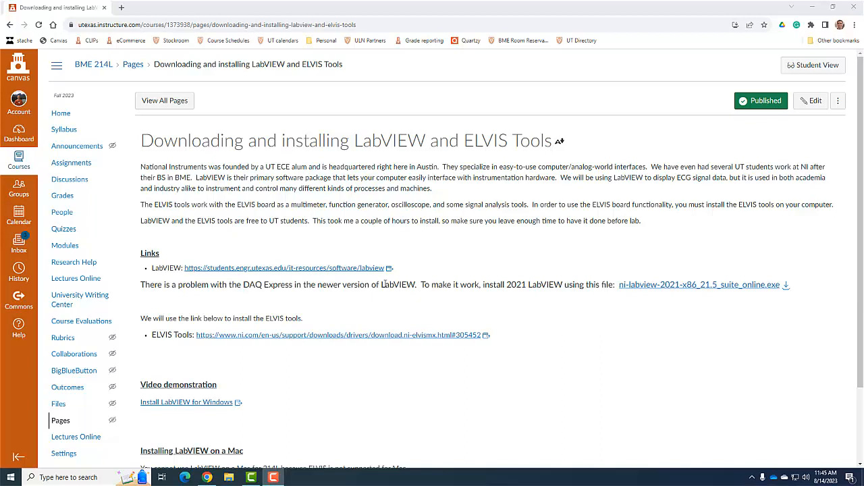
{"action": "mouse_move", "coordinate": [395, 303]}
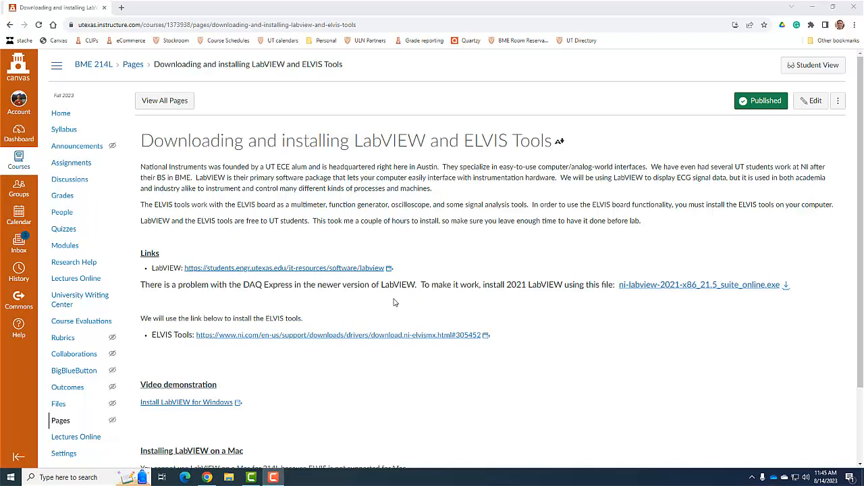
{"action": "mouse_move", "coordinate": [275, 347]}
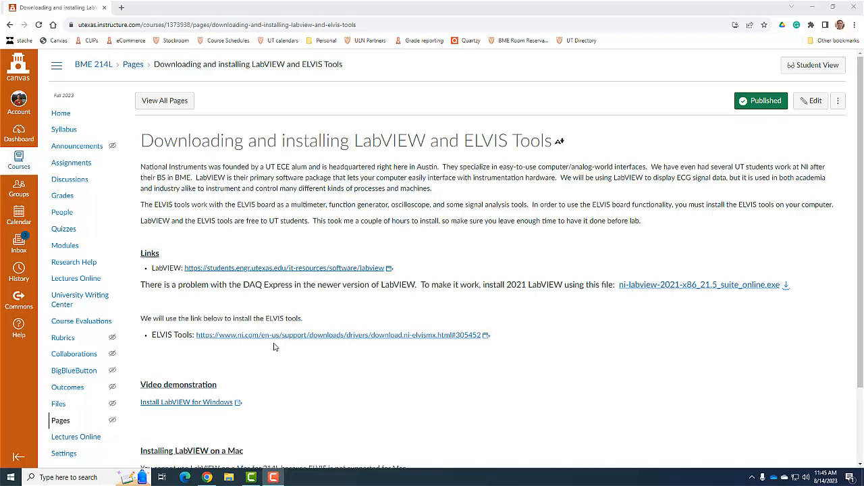
{"action": "left_click", "coordinate": [339, 335]}
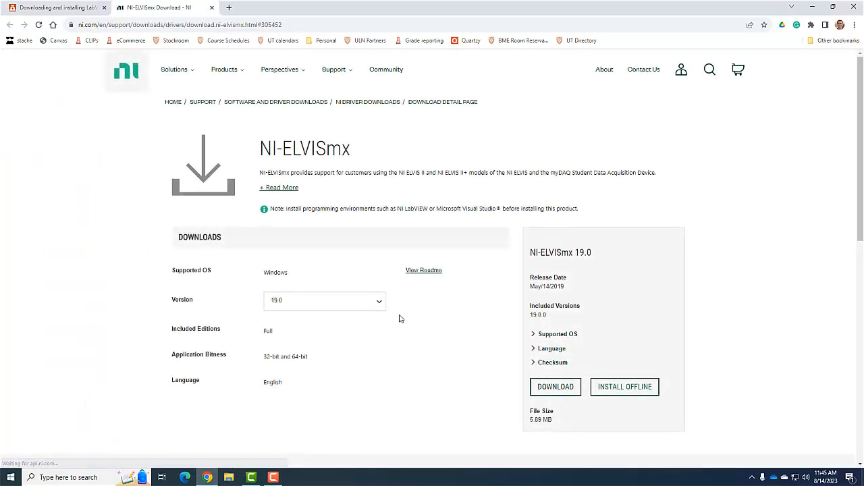
{"action": "mouse_move", "coordinate": [357, 322]}
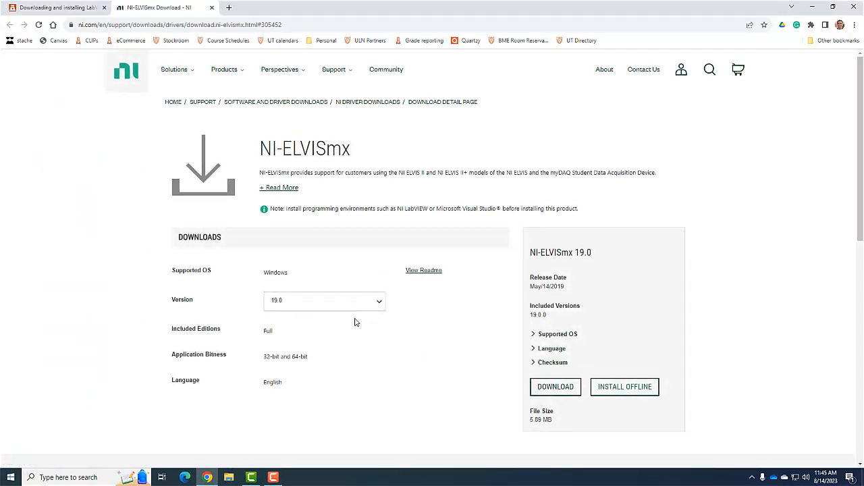
{"action": "mouse_move", "coordinate": [317, 286]}
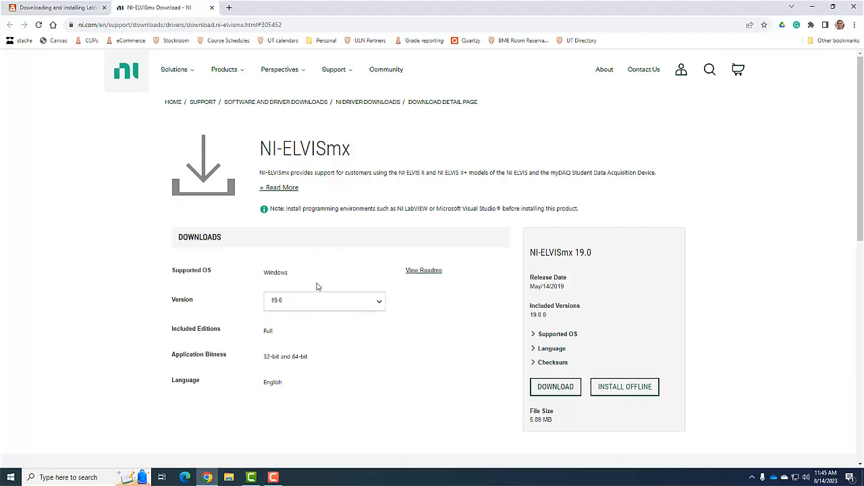
{"action": "mouse_move", "coordinate": [536, 337]}
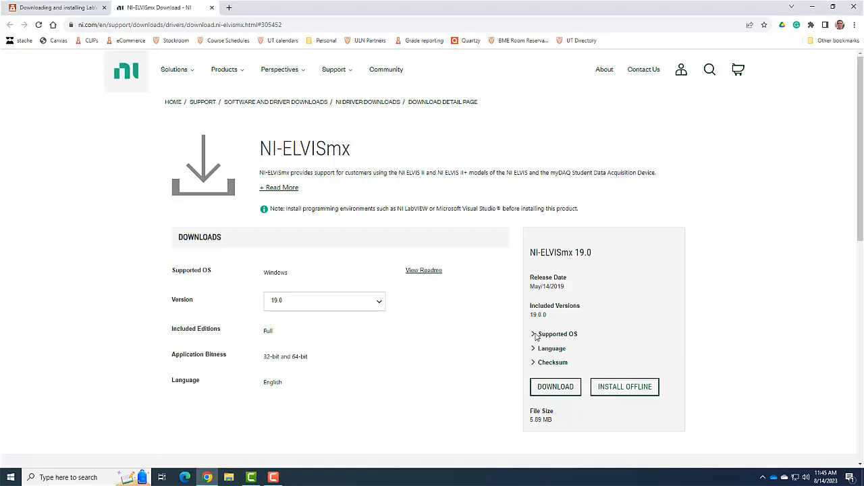
{"action": "mouse_move", "coordinate": [510, 330]}
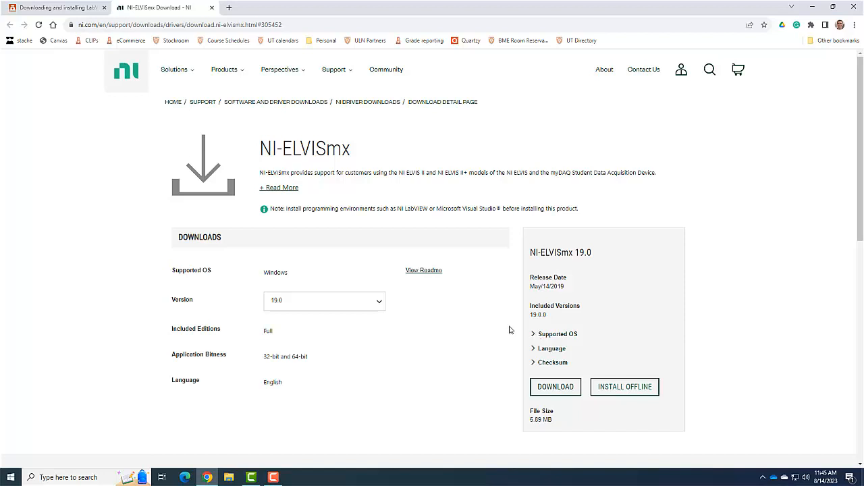
{"action": "mouse_move", "coordinate": [396, 364]}
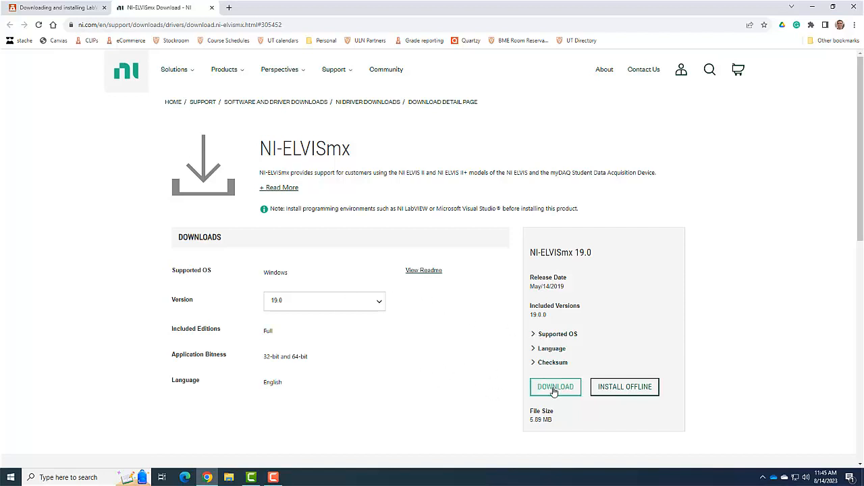
{"action": "left_click", "coordinate": [555, 387]}
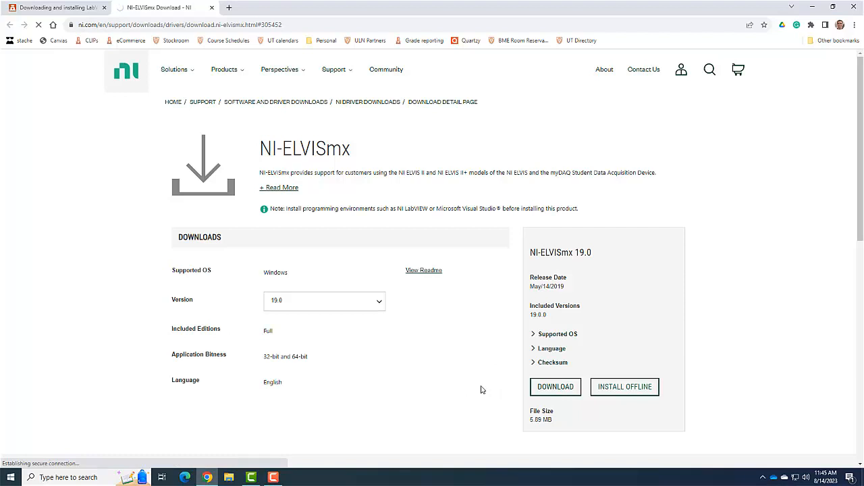
- Accept the NI-ELVISmx 19.0 license, keep Windows fast startup enabled, install the packages and reboot now
{"action": "left_click", "coordinate": [555, 386]}
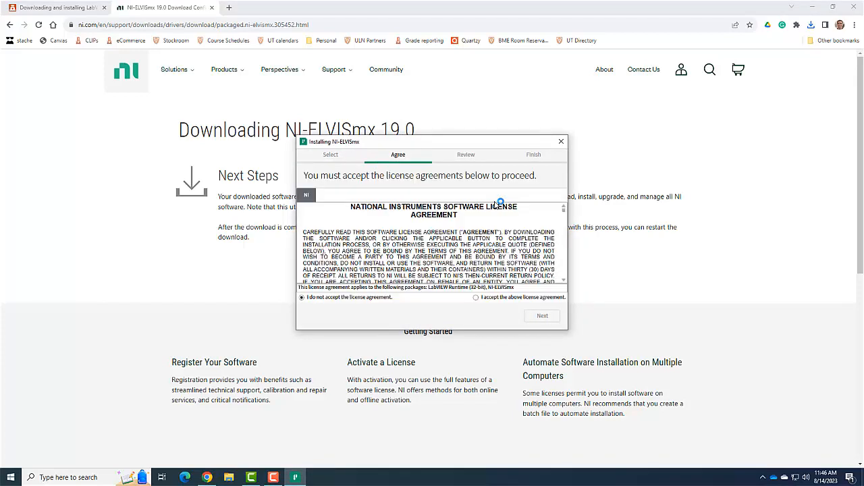
{"action": "left_click", "coordinate": [542, 316]}
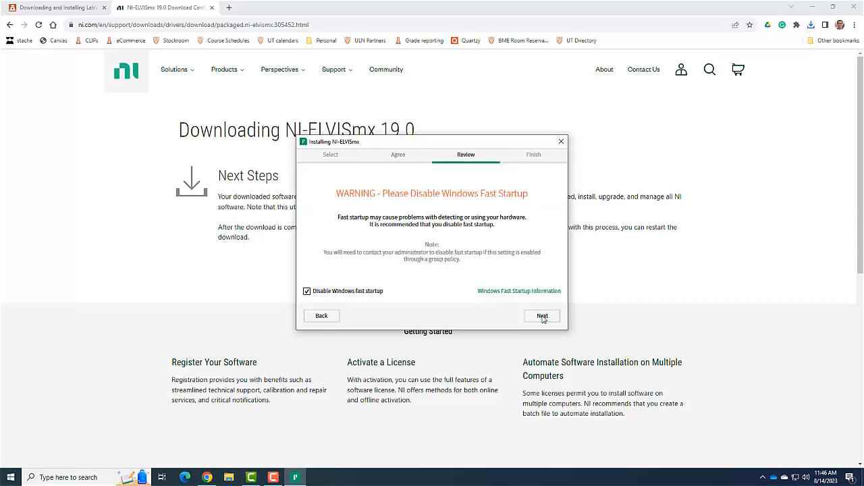
{"action": "left_click", "coordinate": [307, 291]}
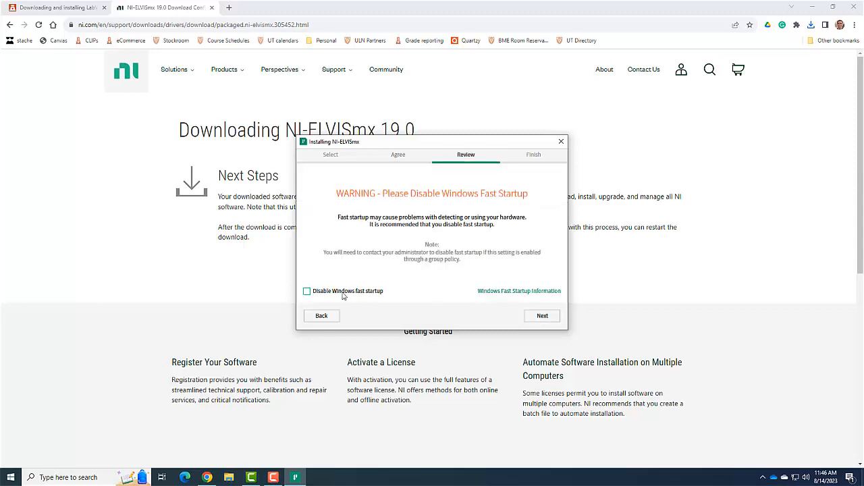
{"action": "mouse_move", "coordinate": [542, 316]}
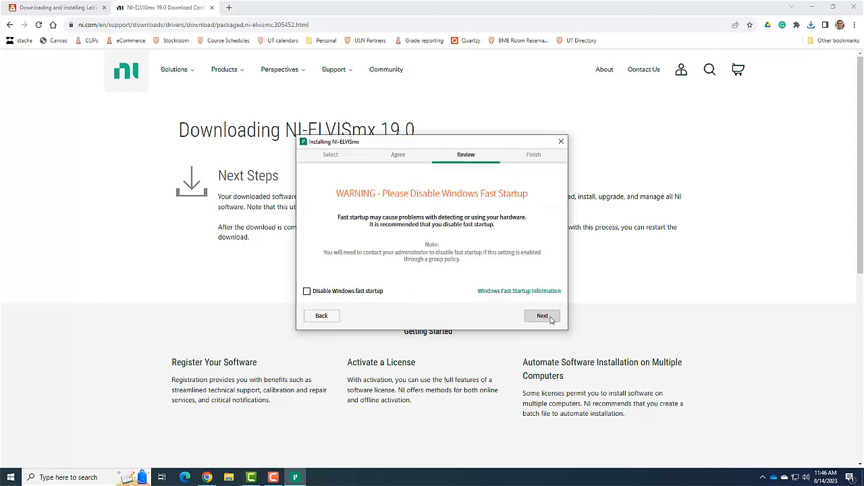
{"action": "left_click", "coordinate": [542, 316]}
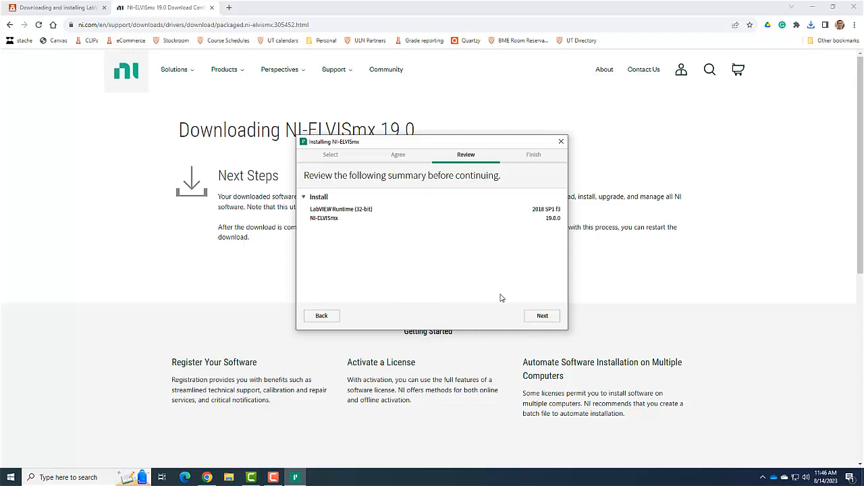
{"action": "left_click", "coordinate": [542, 315]}
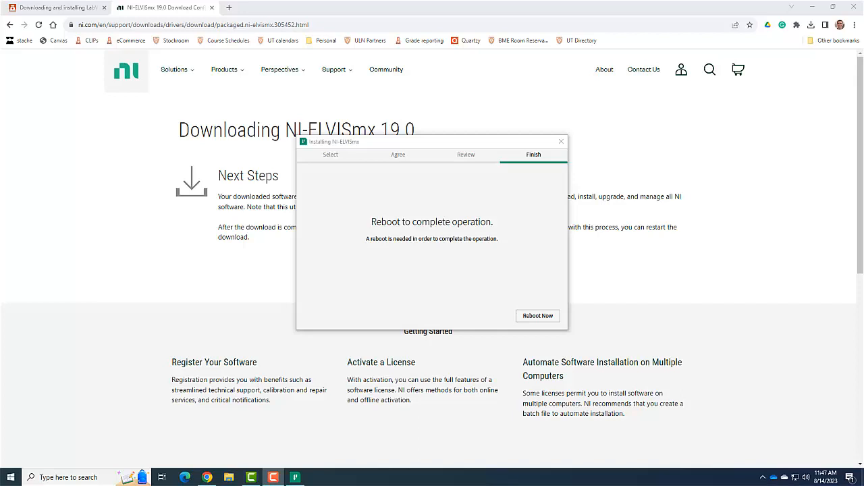
{"action": "left_click", "coordinate": [537, 315]}
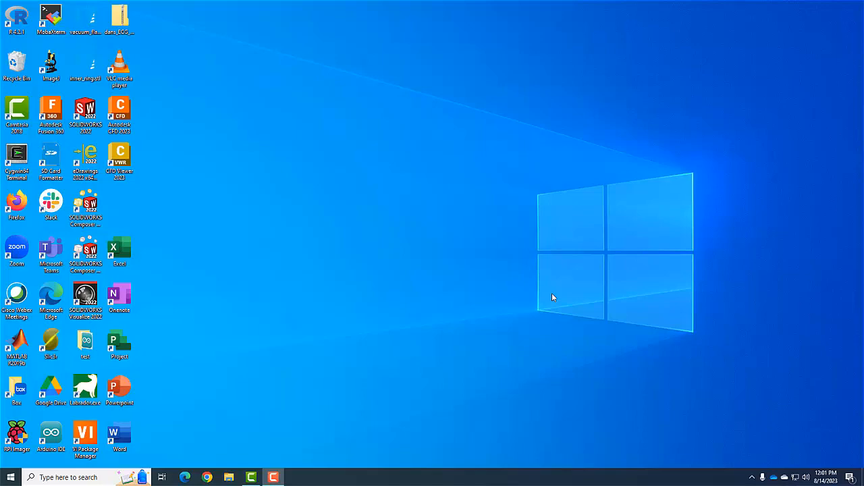
{"action": "left_click", "coordinate": [10, 477]}
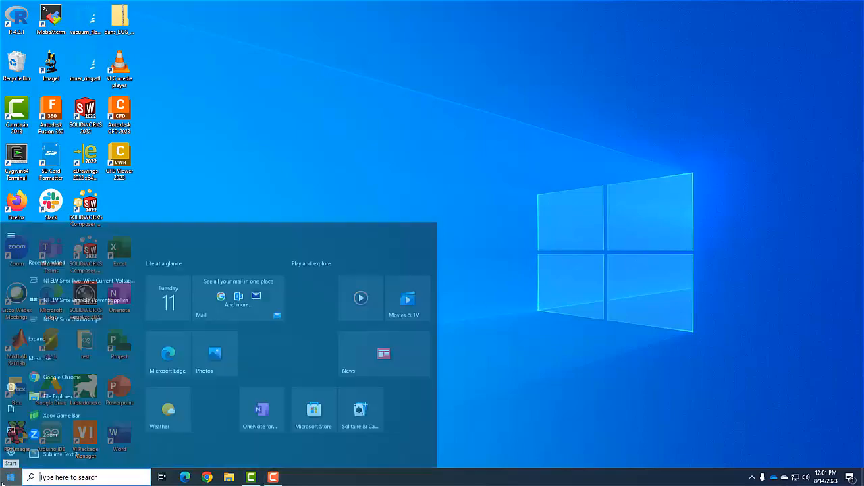
{"action": "type", "text": "e"}
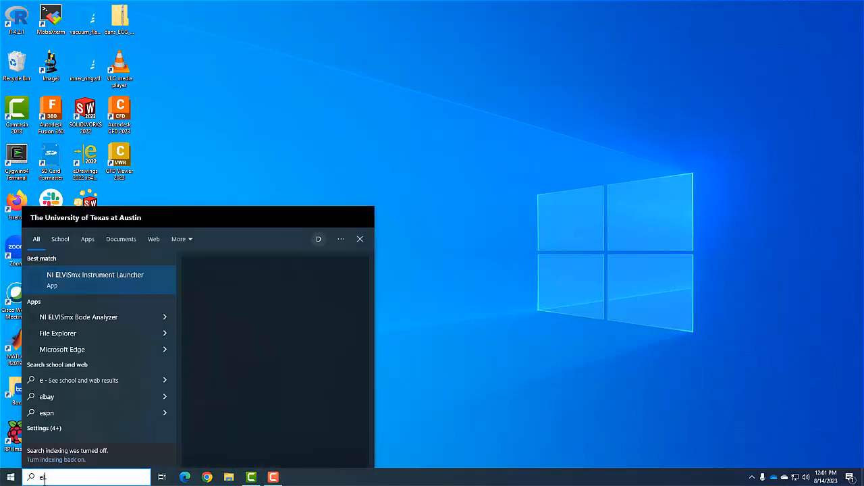
{"action": "type", "text": "lvi"}
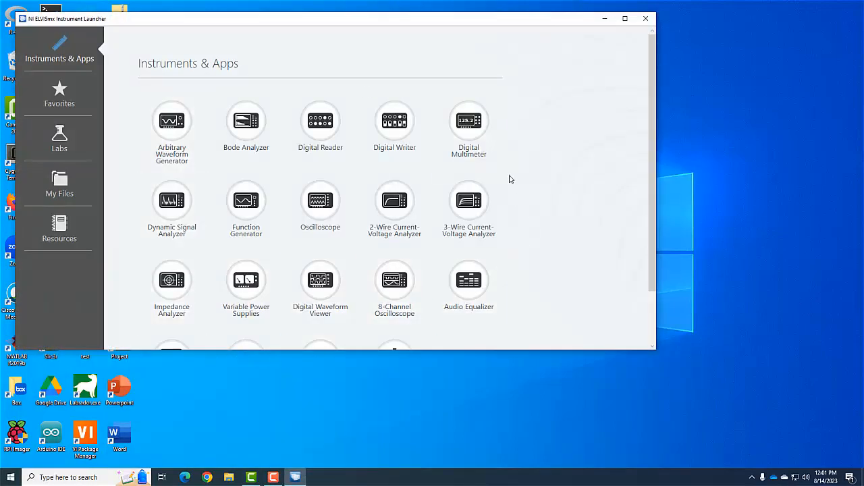
{"action": "mouse_move", "coordinate": [561, 188]}
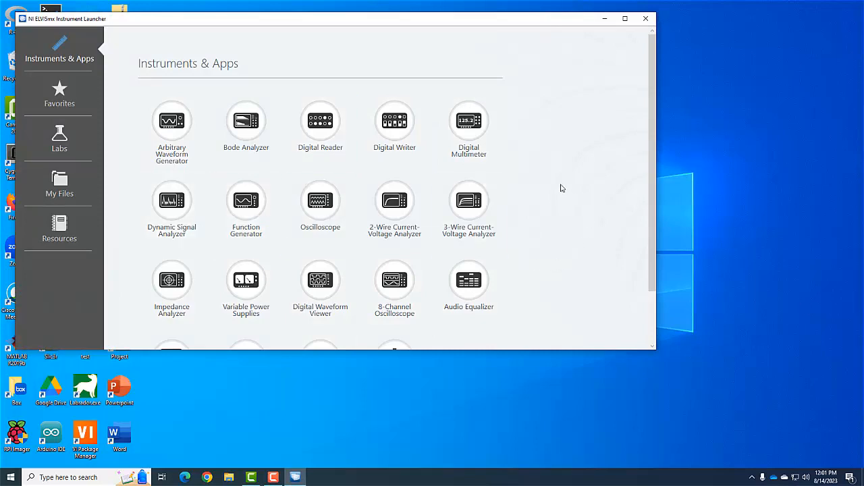
{"action": "left_click", "coordinate": [644, 18]}
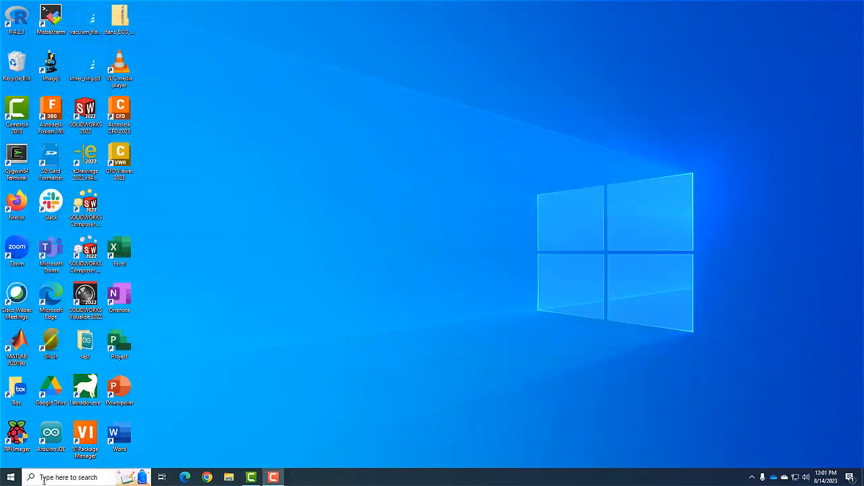
- Launch LabVIEW 2021 from search and create a Blank VI via Create Project
{"action": "type", "text": "la"}
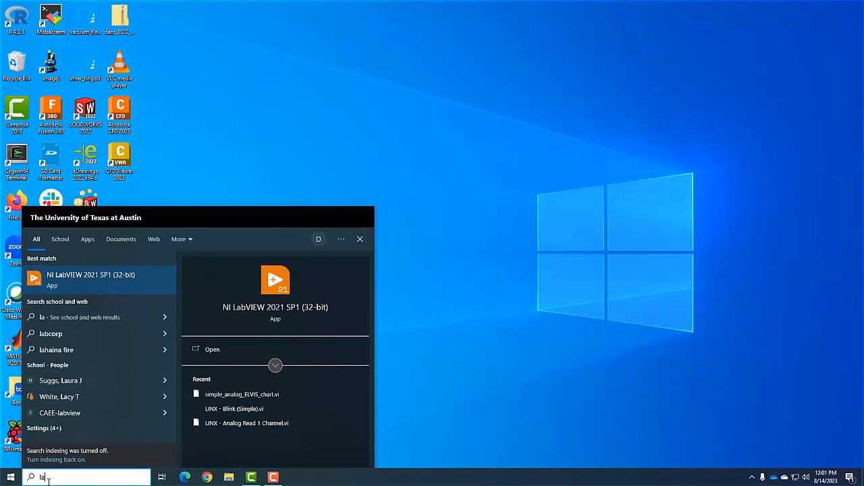
{"action": "mouse_move", "coordinate": [78, 279]}
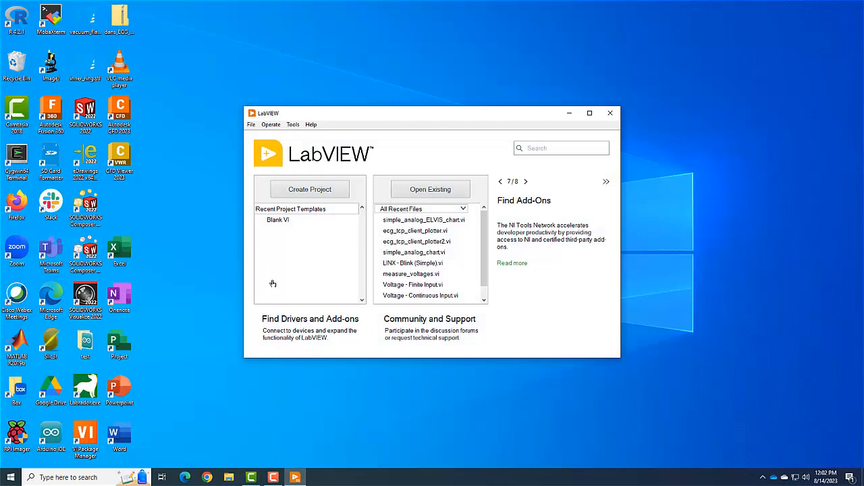
{"action": "mouse_move", "coordinate": [309, 188]}
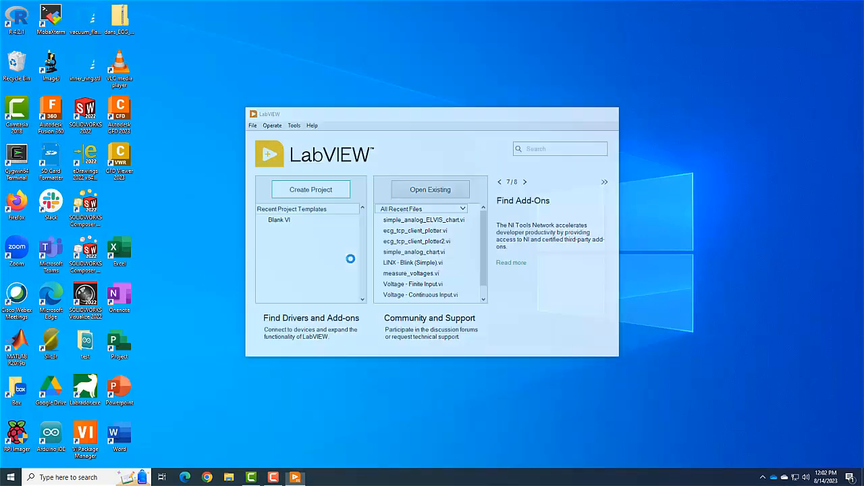
{"action": "left_click", "coordinate": [310, 189]}
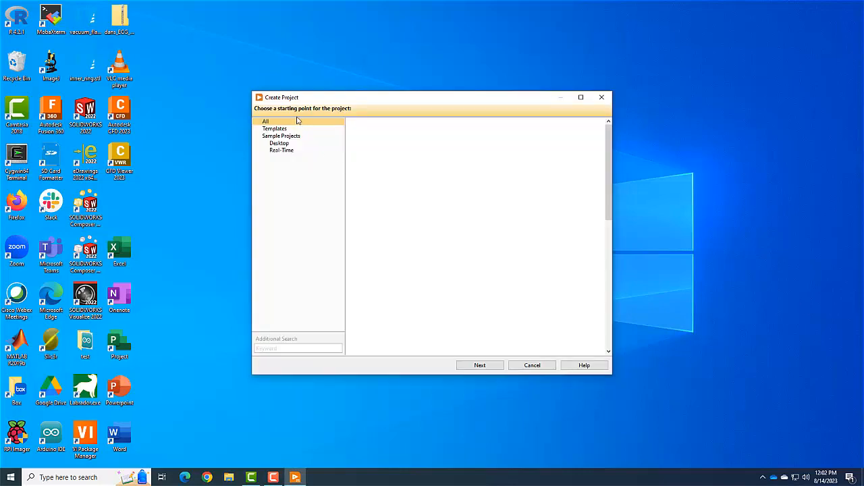
{"action": "left_click", "coordinate": [264, 121]}
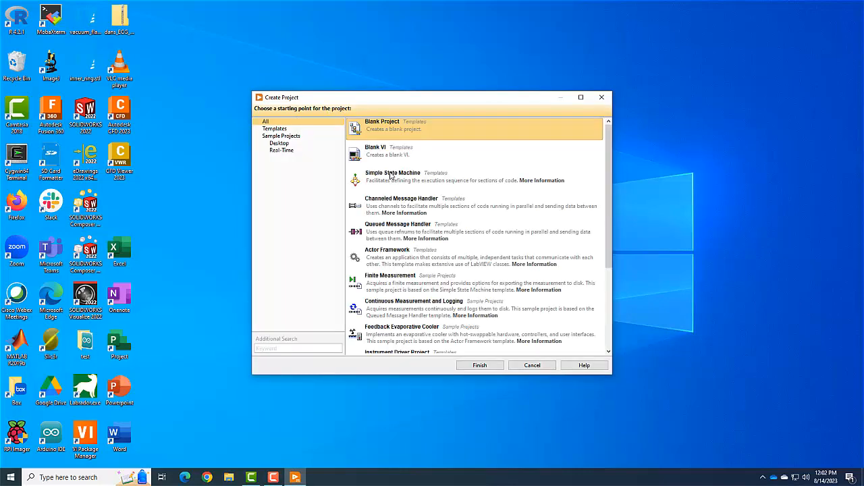
{"action": "left_click", "coordinate": [473, 149]}
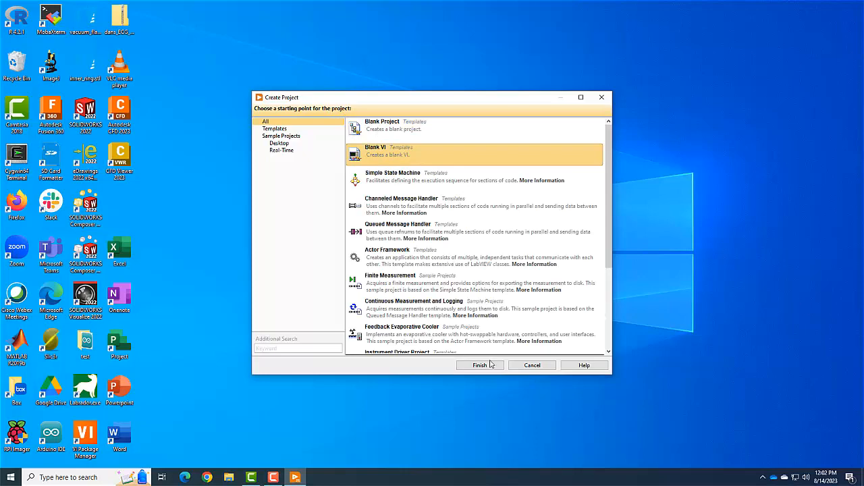
{"action": "left_click", "coordinate": [479, 365]}
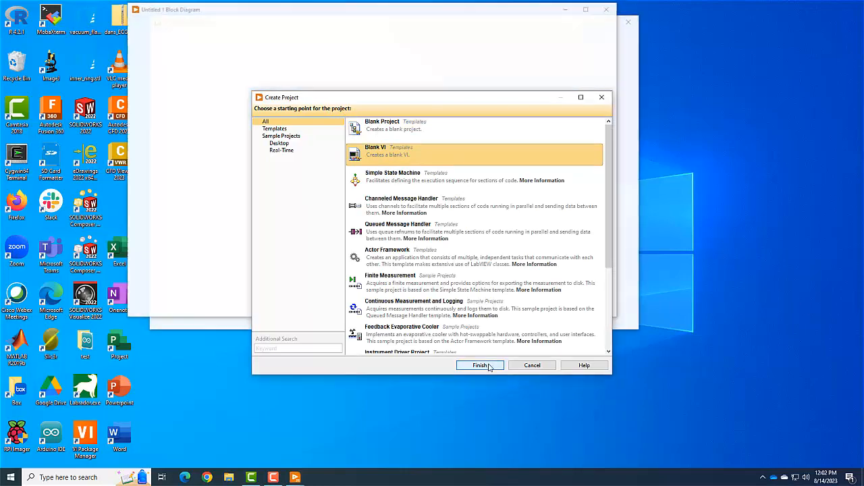
- Show the Programming > Timing subpalette from the block diagram's Functions palette
{"action": "left_click", "coordinate": [480, 366]}
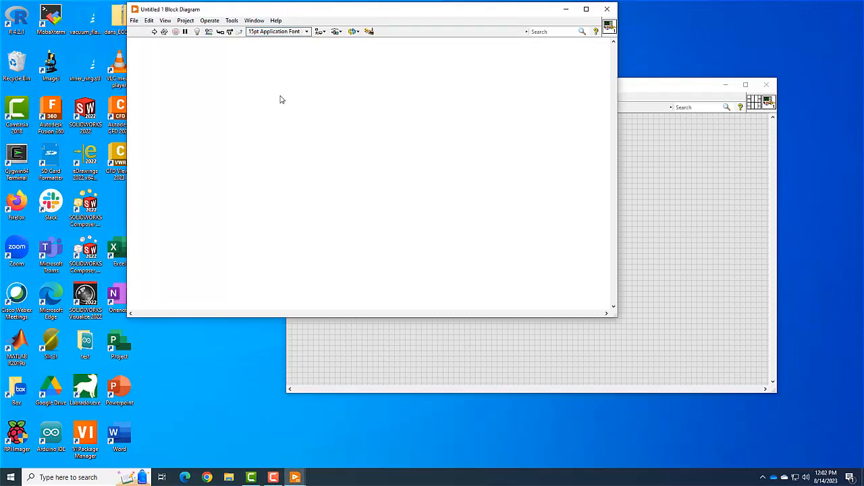
{"action": "mouse_move", "coordinate": [264, 124]}
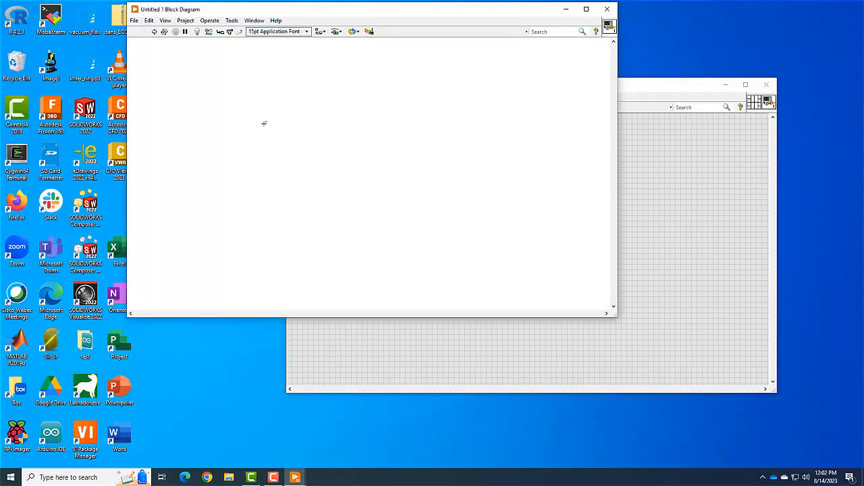
{"action": "right_click", "coordinate": [264, 125]}
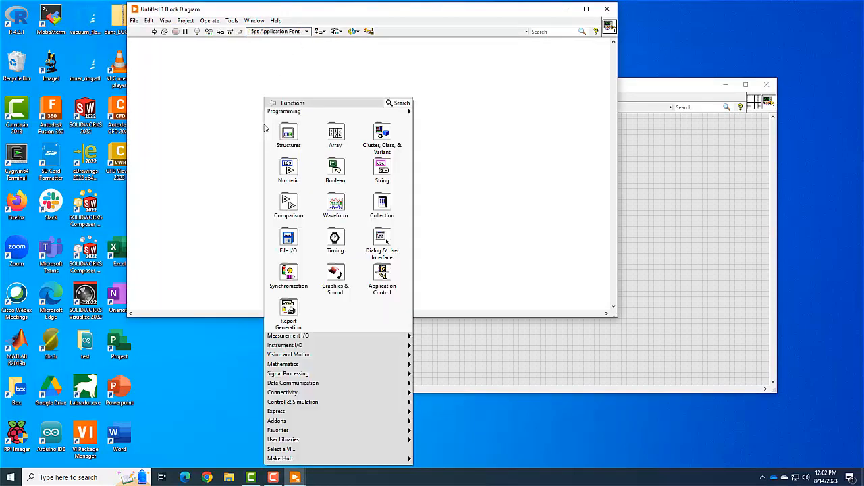
{"action": "left_click", "coordinate": [336, 239]}
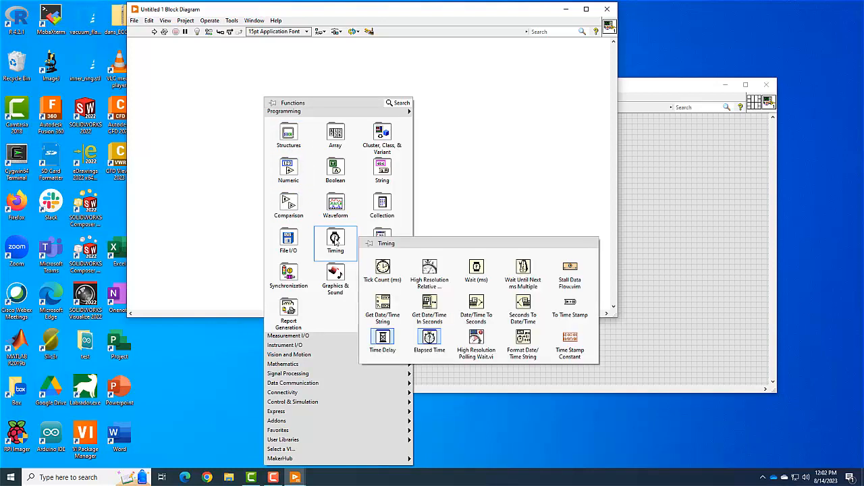